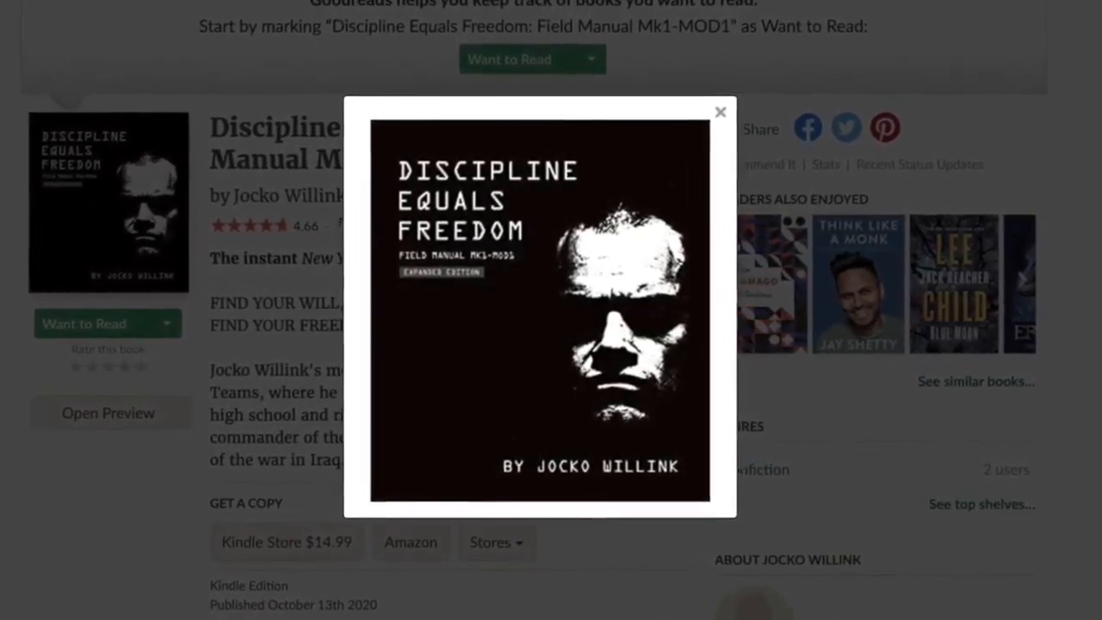
# - Scroll the video description down to the EXIT STRATEGIES section with the XRP, BTC and ETH links
pyautogui.scroll(-3)
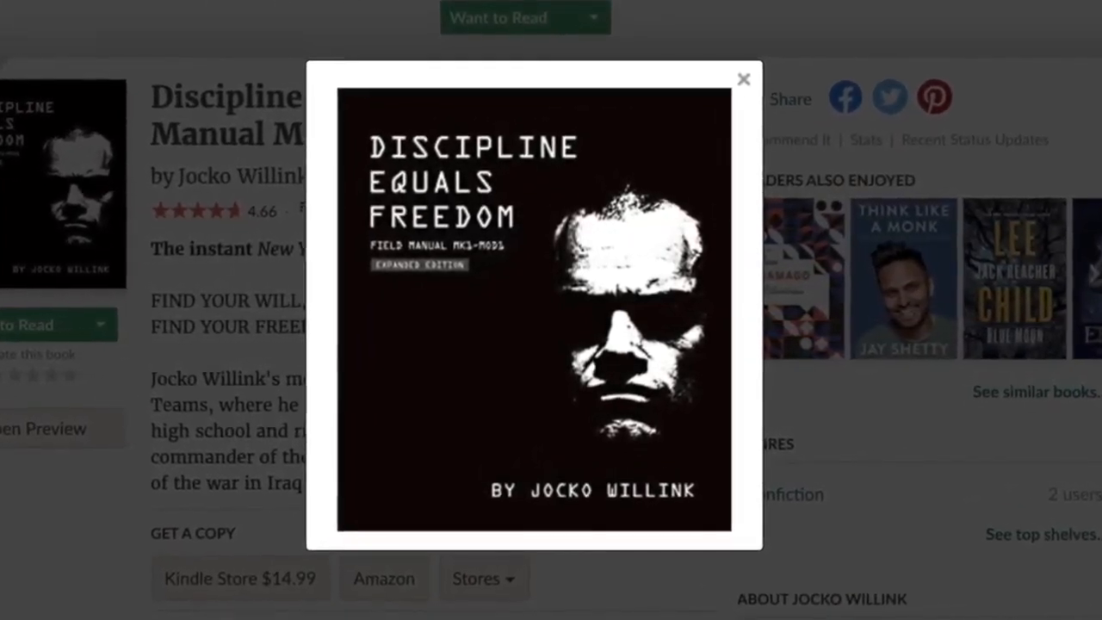
pyautogui.scroll(-3)
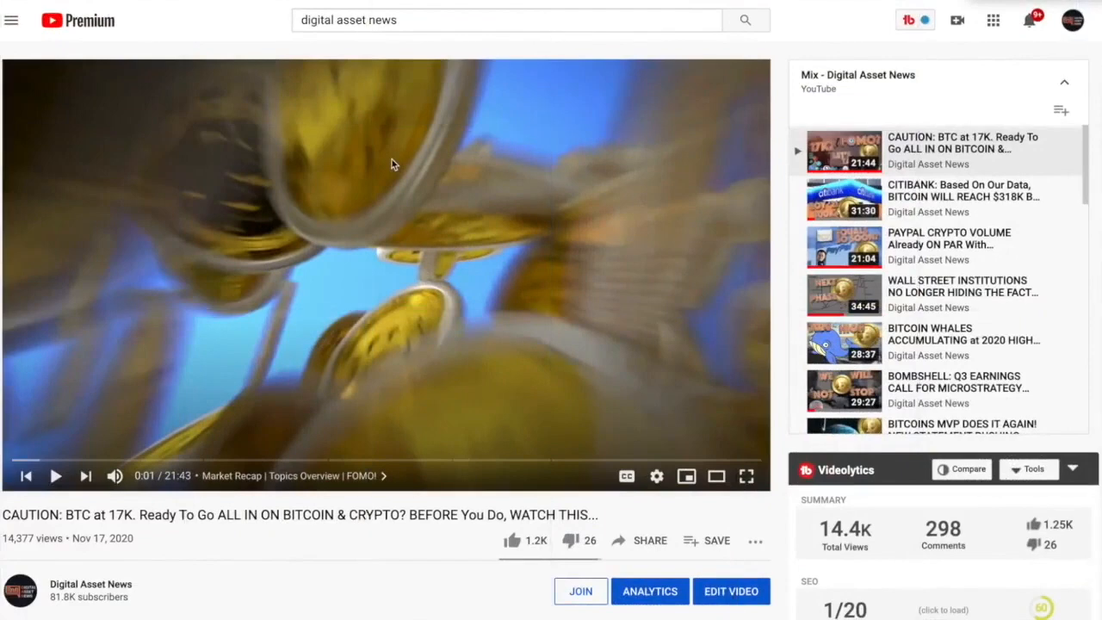
pyautogui.moveTo(334, 213)
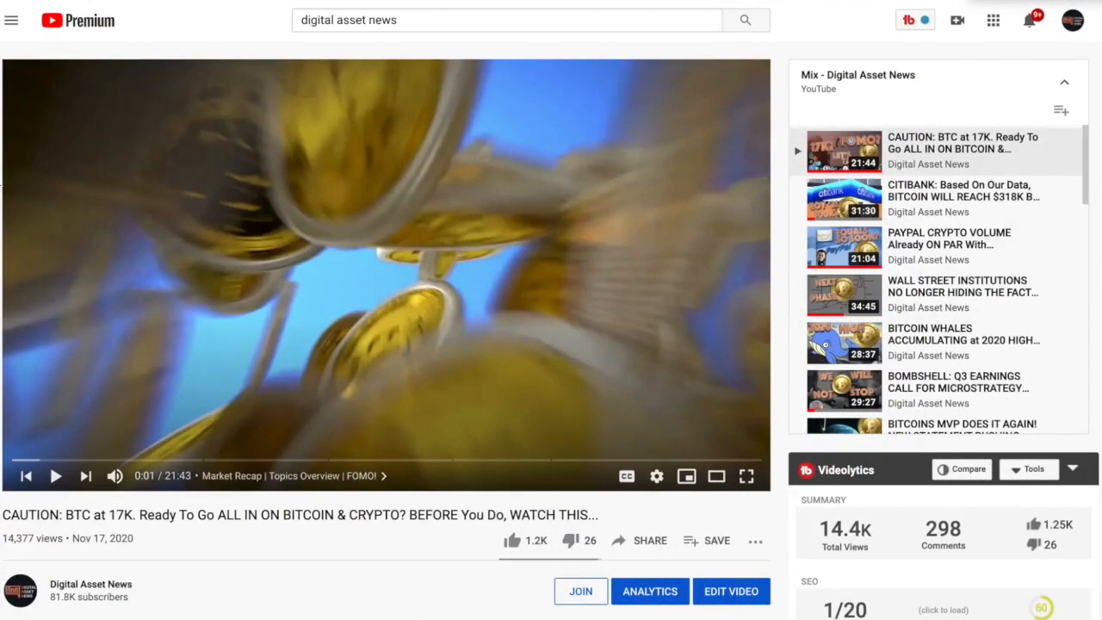
pyautogui.scroll(-3)
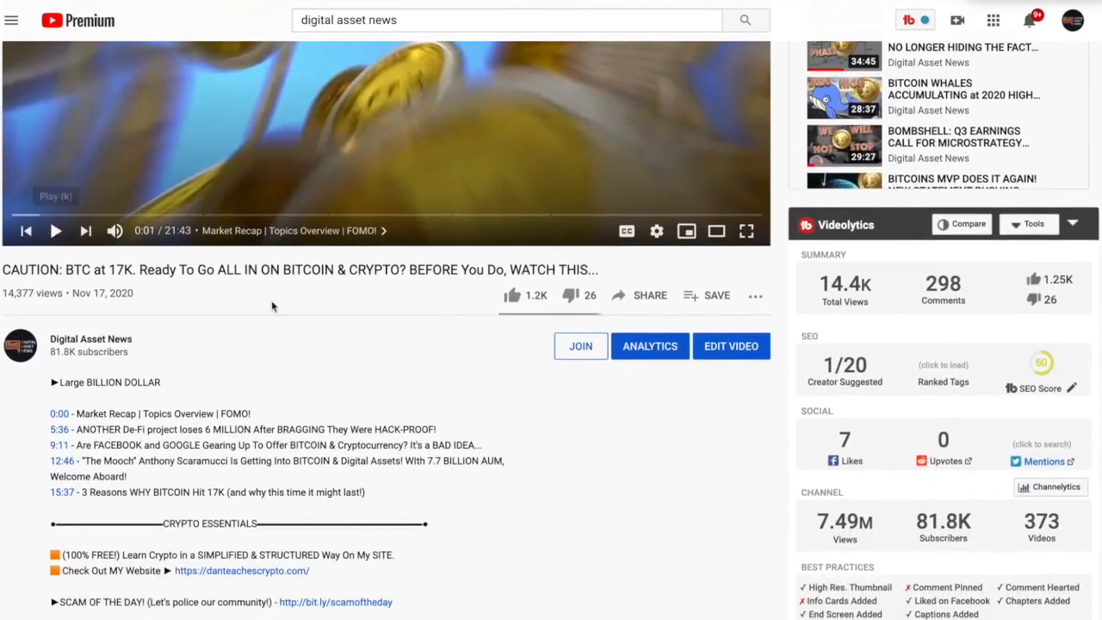
pyautogui.scroll(-3)
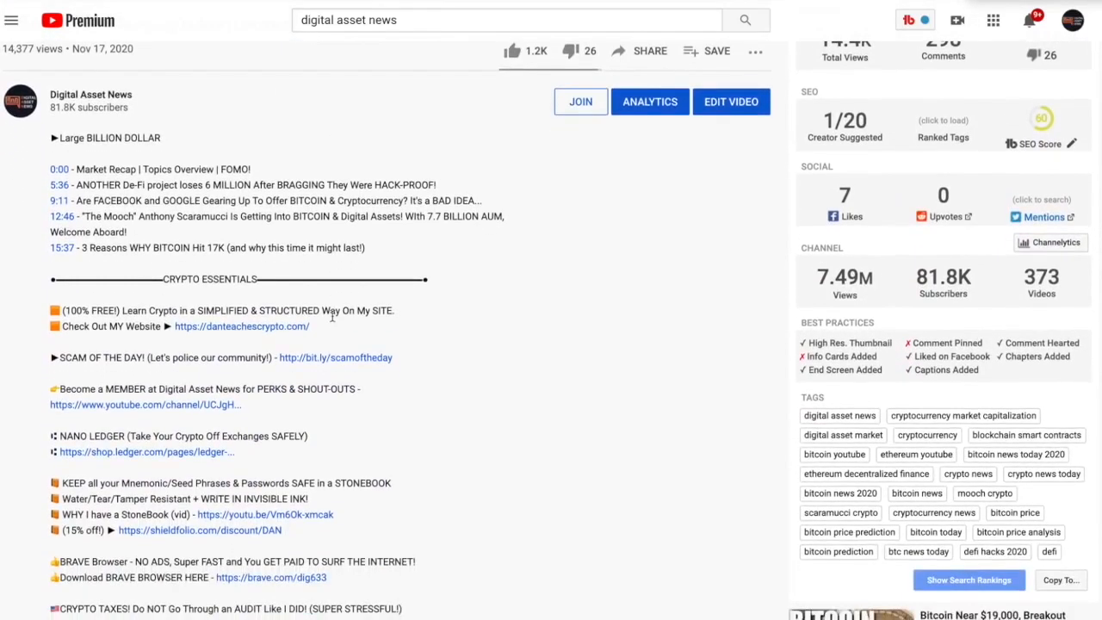
pyautogui.scroll(-3)
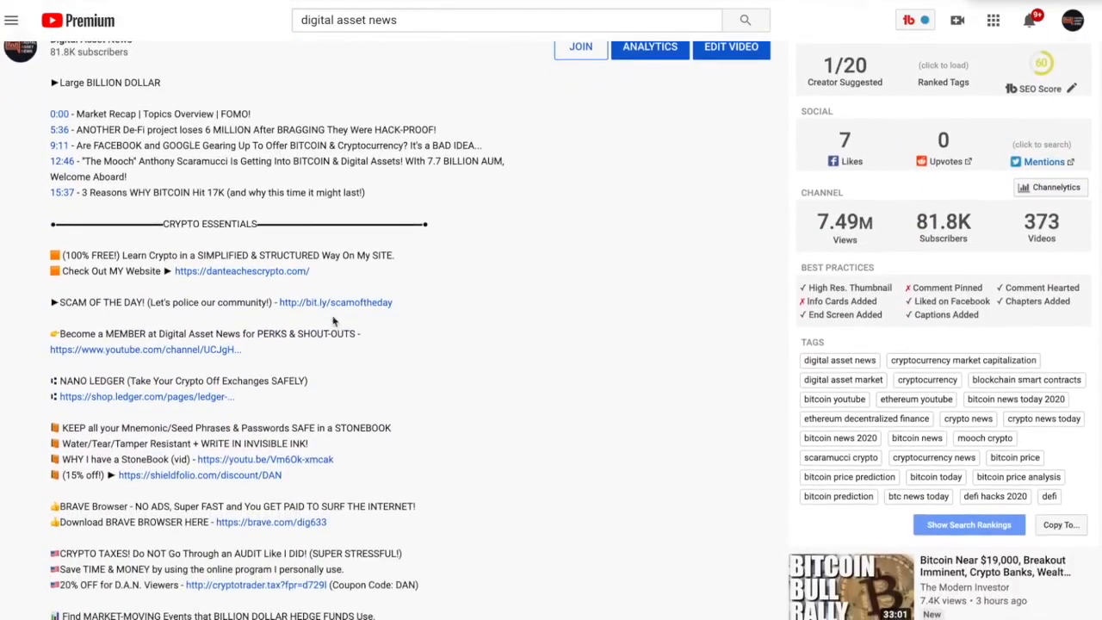
pyautogui.scroll(-3)
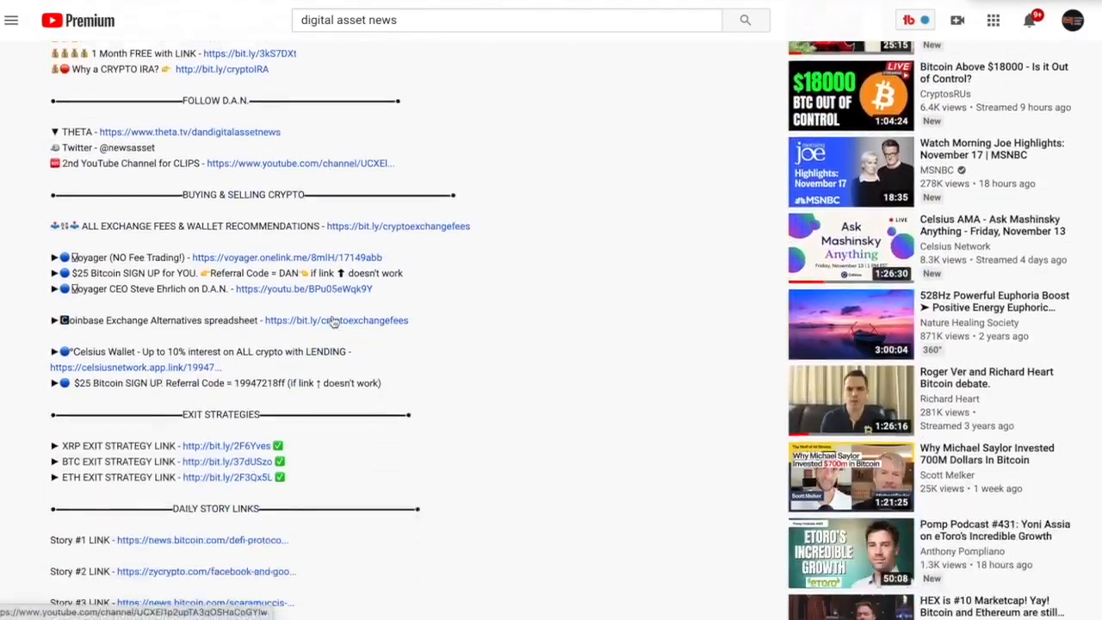
pyautogui.scroll(-3)
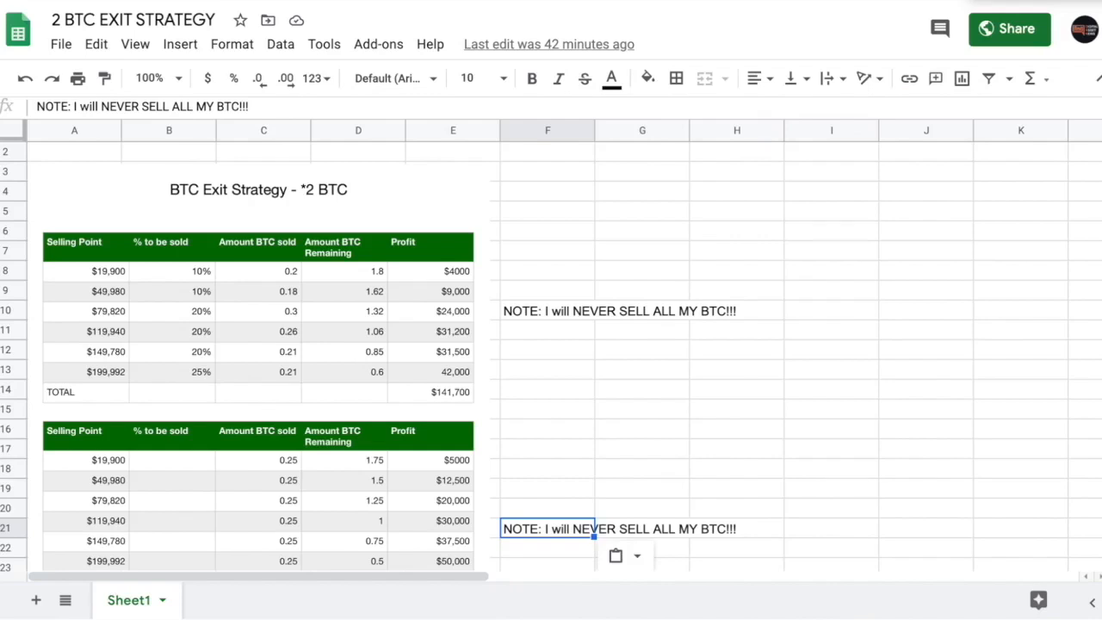
pyautogui.moveTo(610, 300)
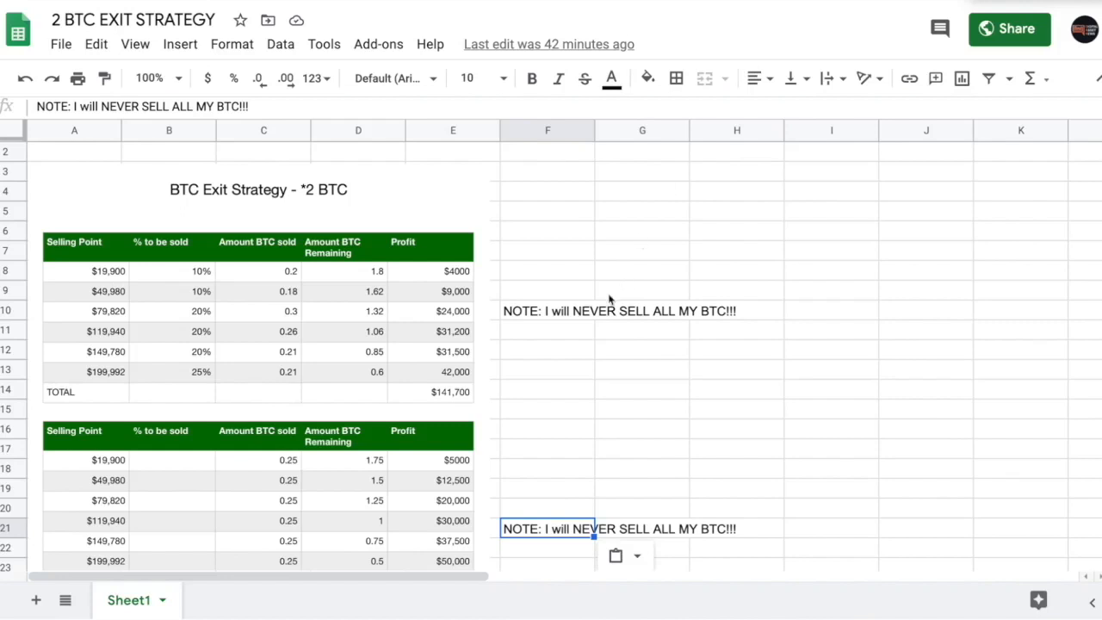
pyautogui.moveTo(602, 315)
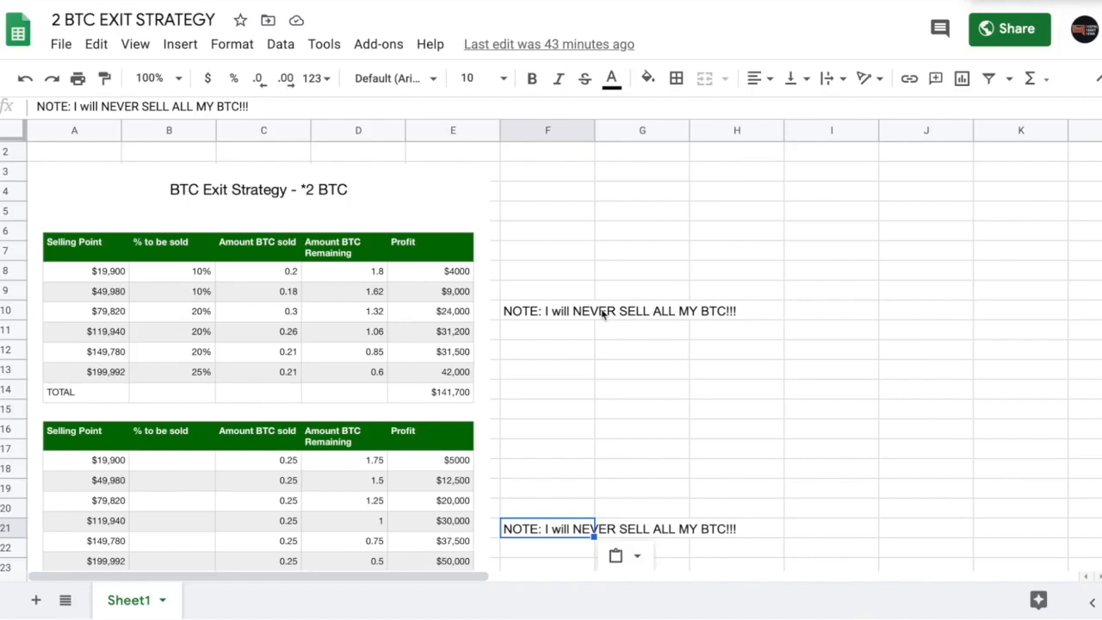
pyautogui.moveTo(117, 285)
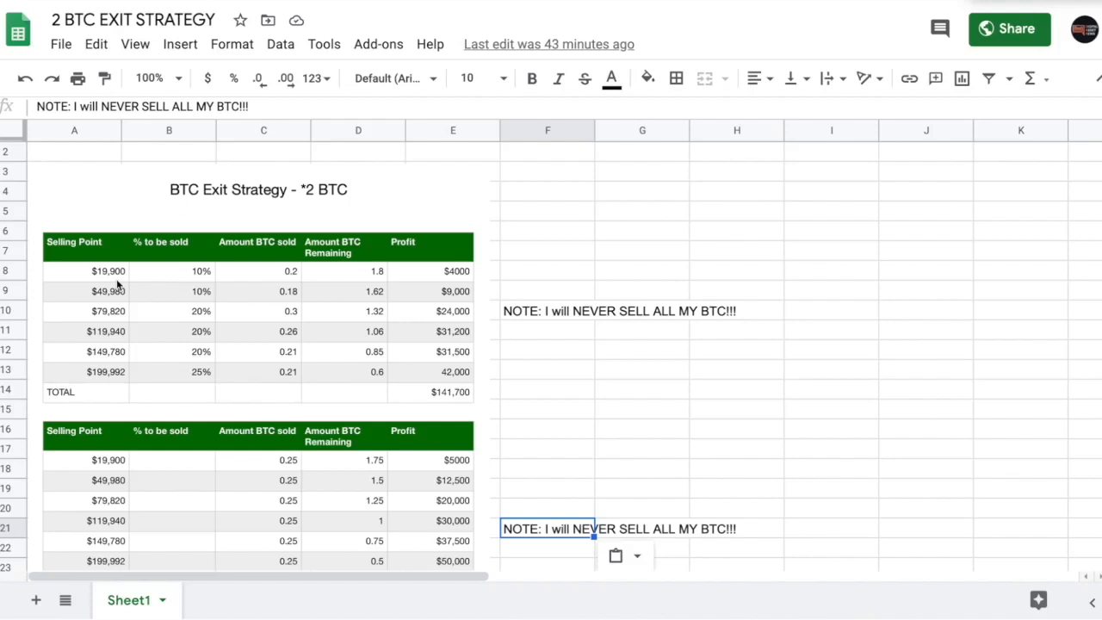
pyautogui.moveTo(113, 282)
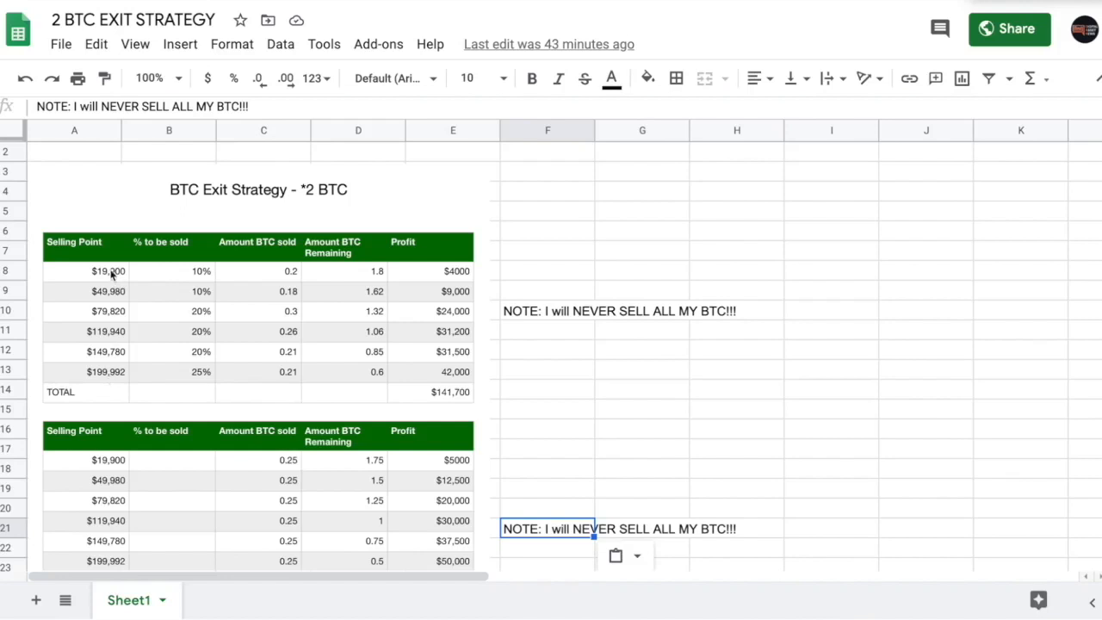
pyautogui.moveTo(392, 293)
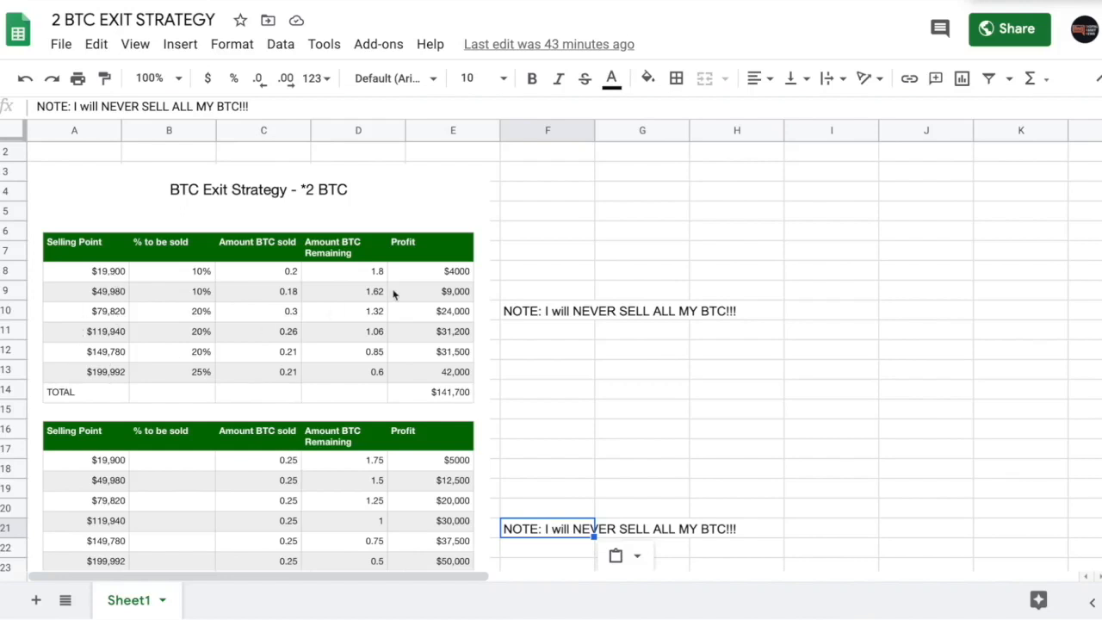
pyautogui.moveTo(386, 273)
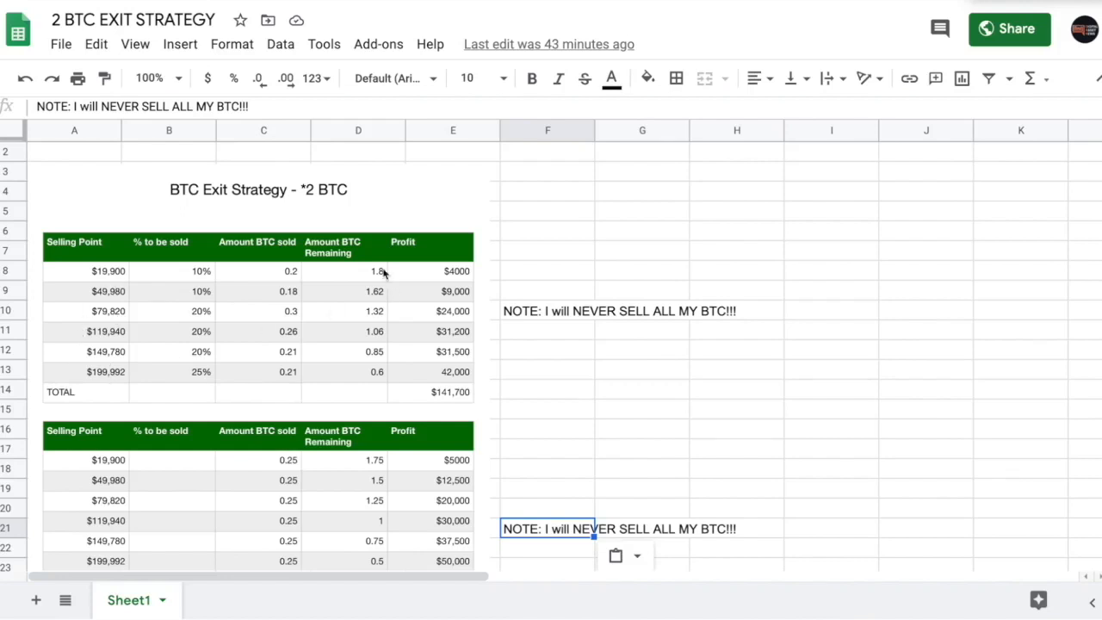
pyautogui.moveTo(362, 472)
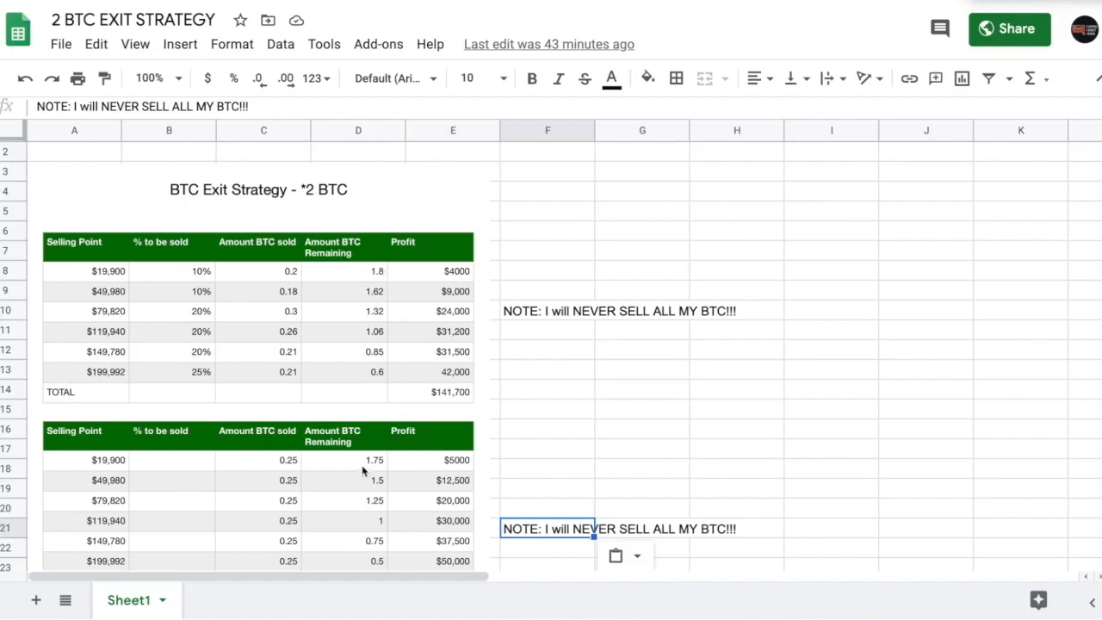
pyautogui.moveTo(369, 325)
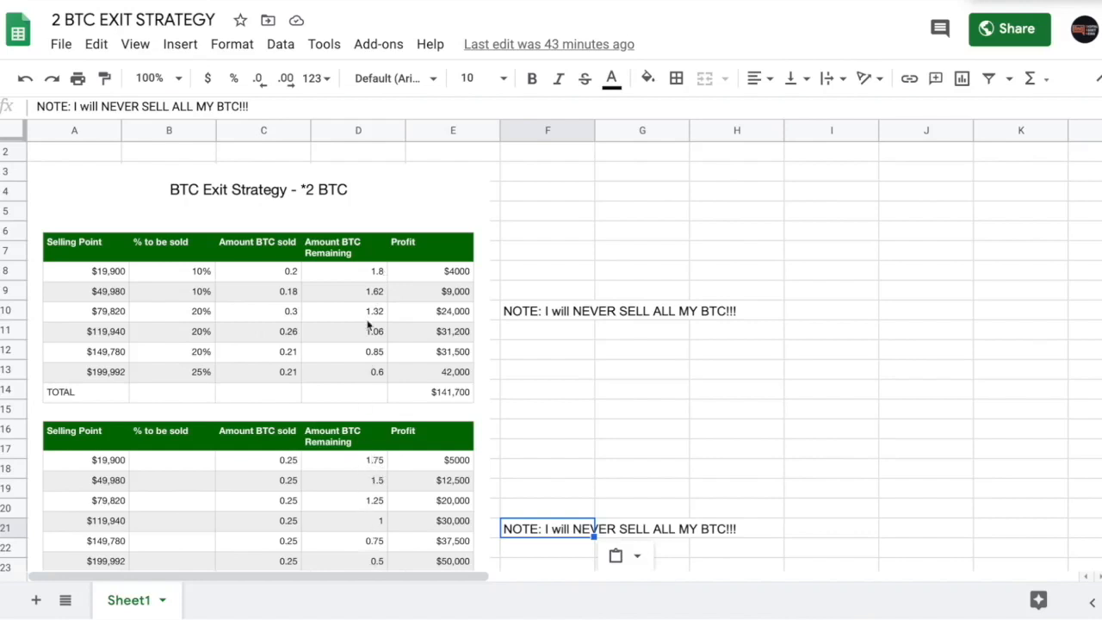
pyautogui.moveTo(170, 282)
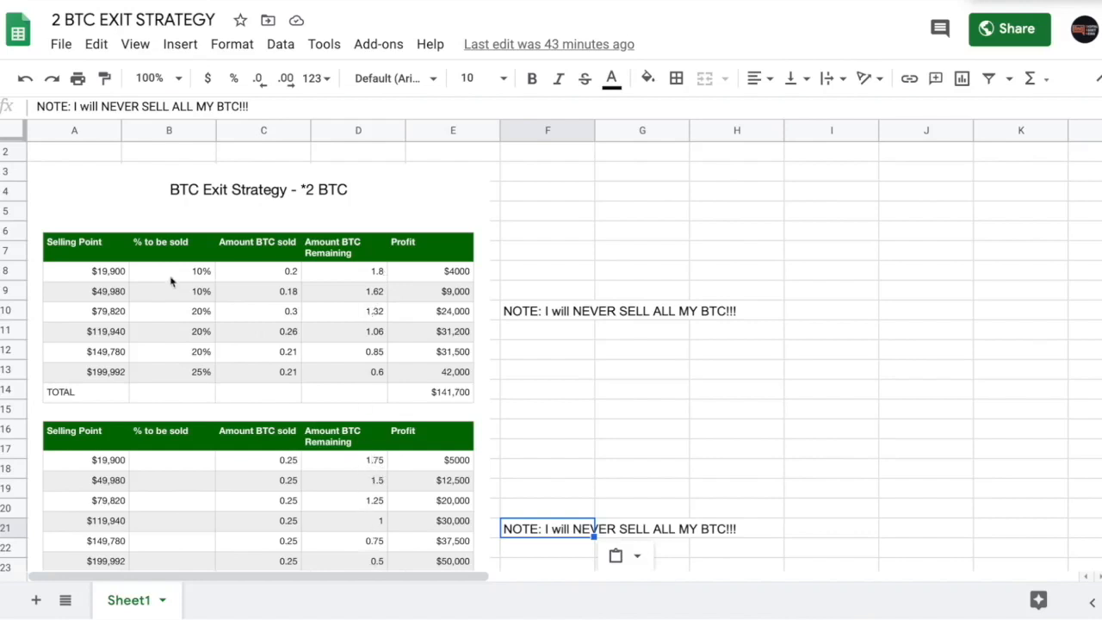
pyautogui.moveTo(112, 282)
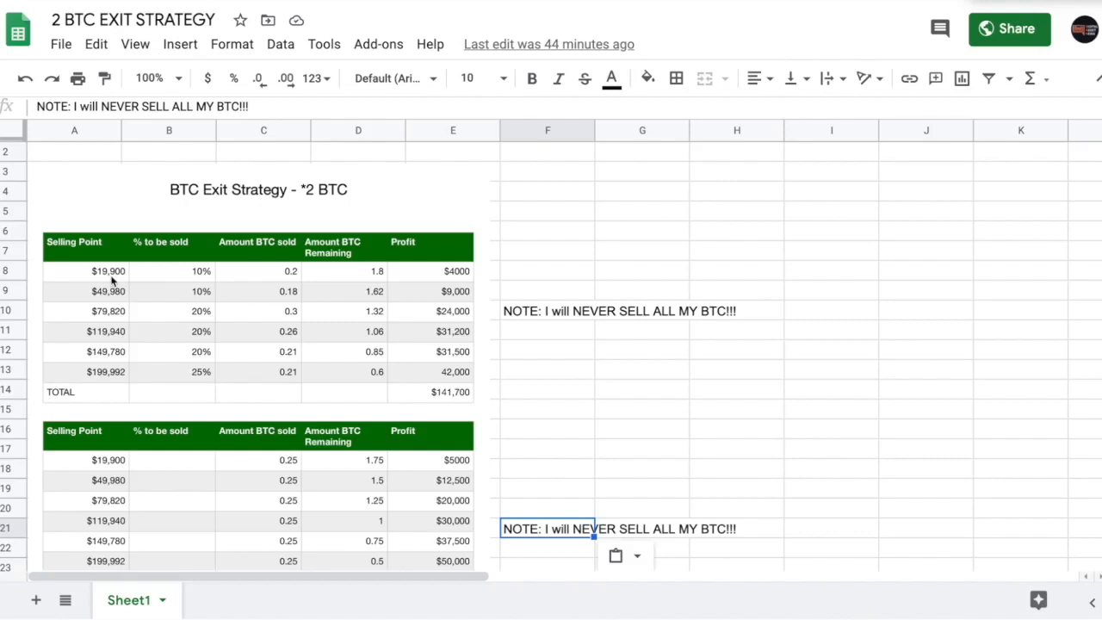
pyautogui.moveTo(186, 231)
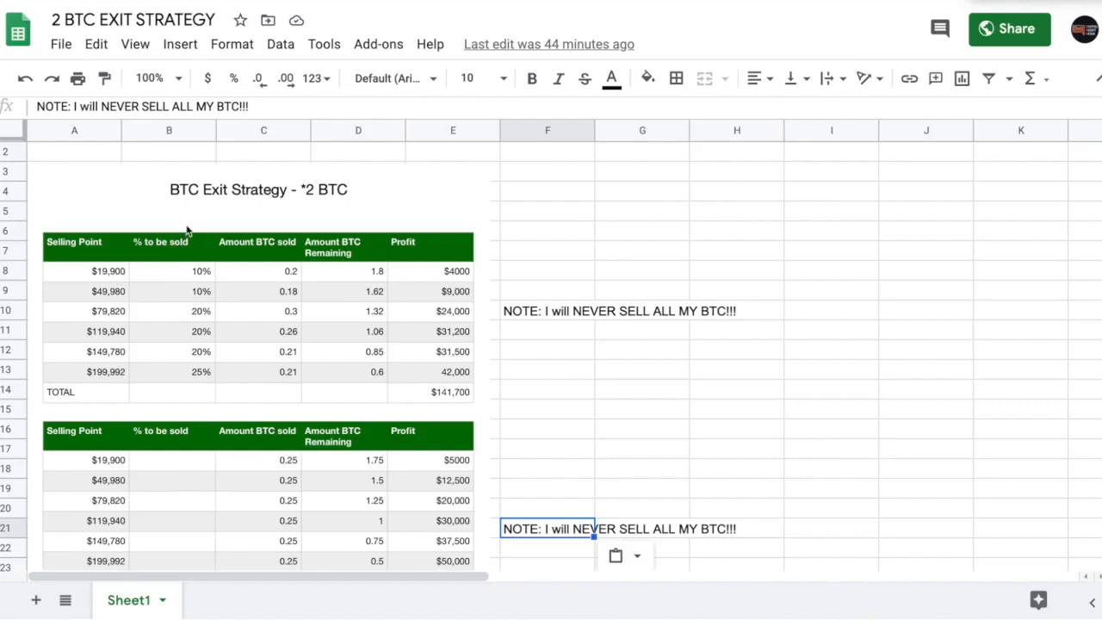
pyautogui.moveTo(127, 306)
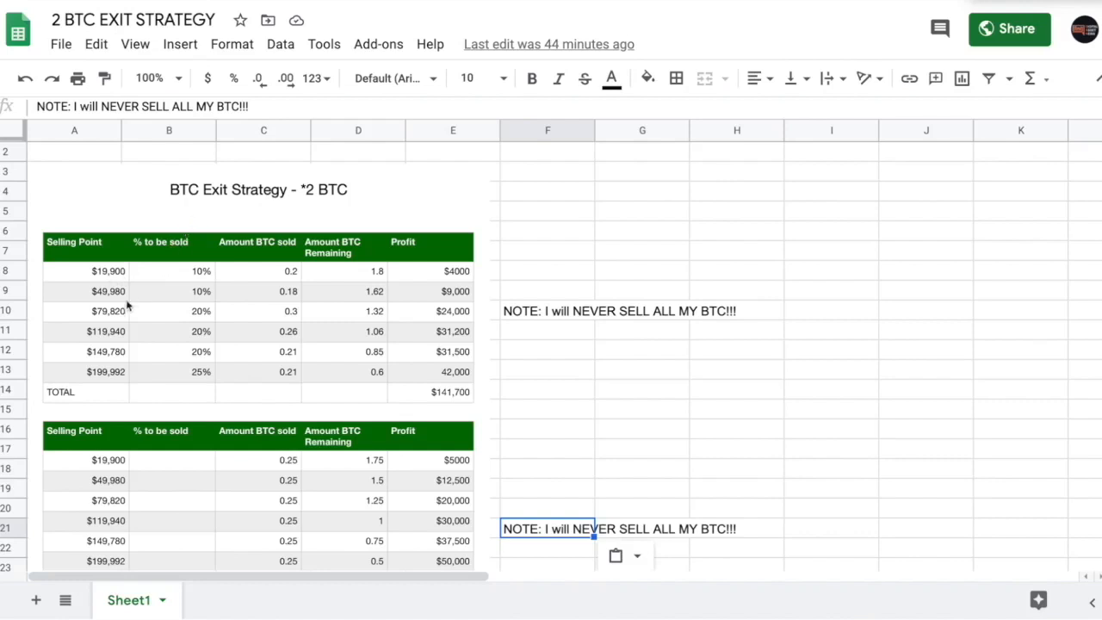
pyautogui.moveTo(191, 286)
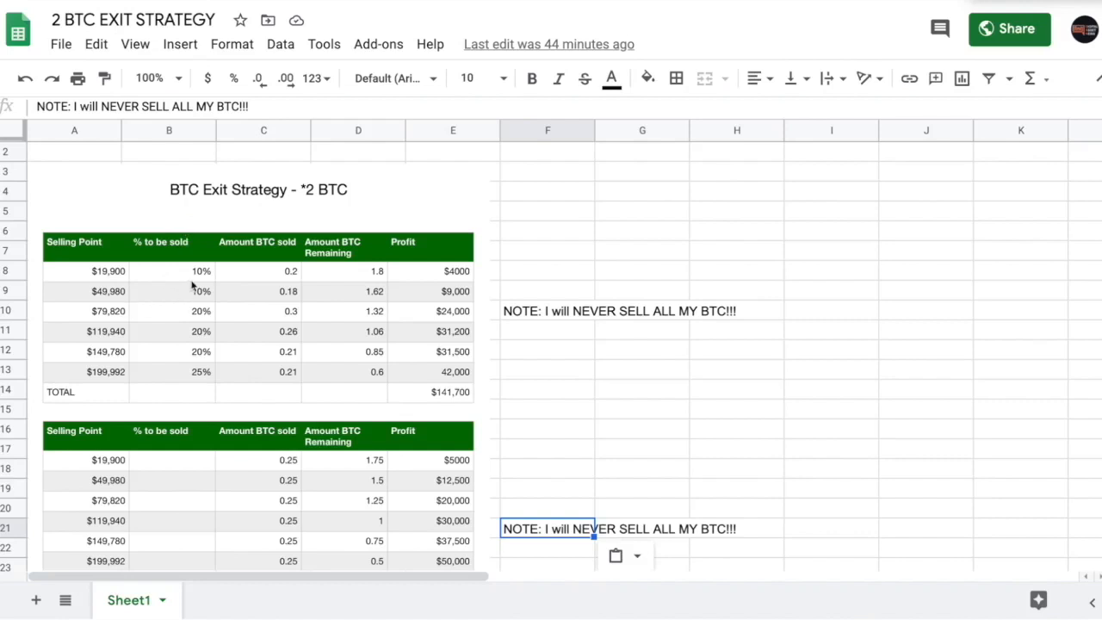
pyautogui.moveTo(200, 282)
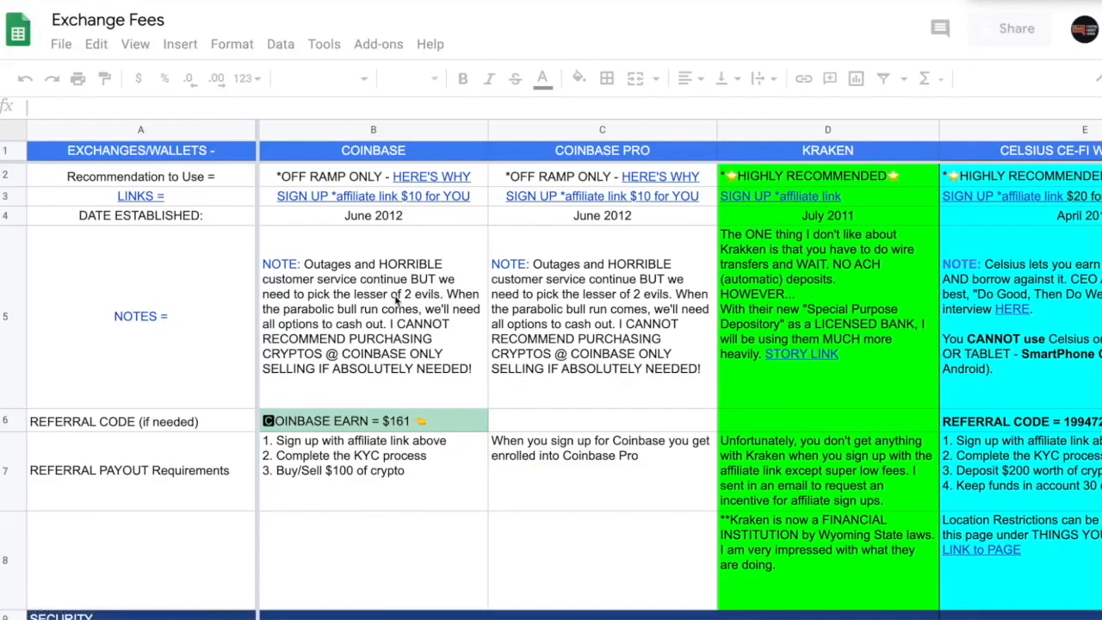
pyautogui.click(141, 152)
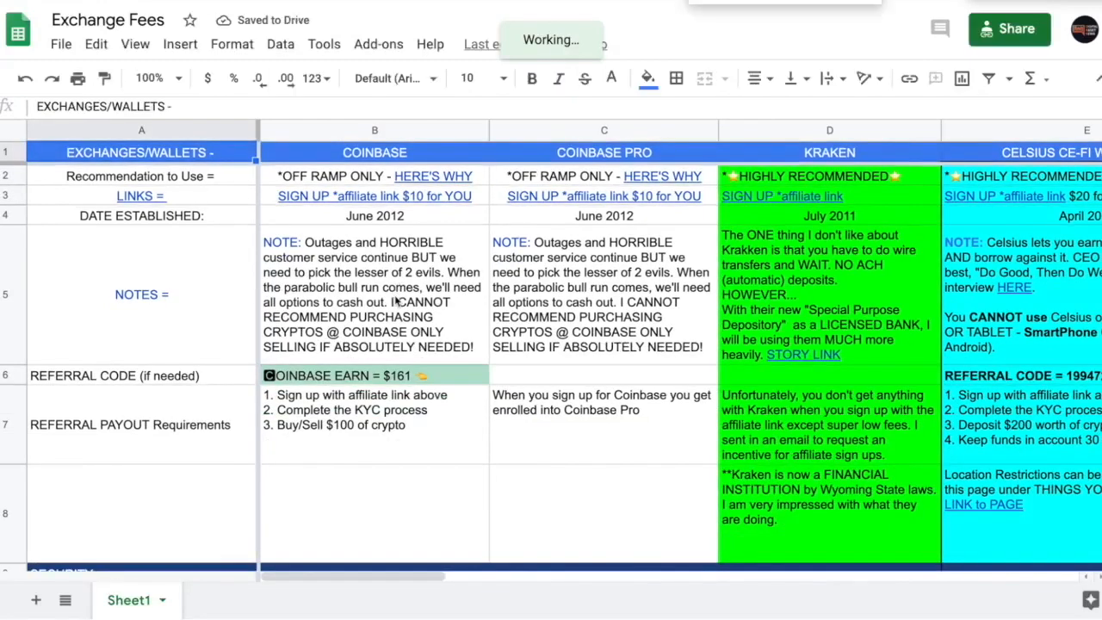
pyautogui.scroll(-3)
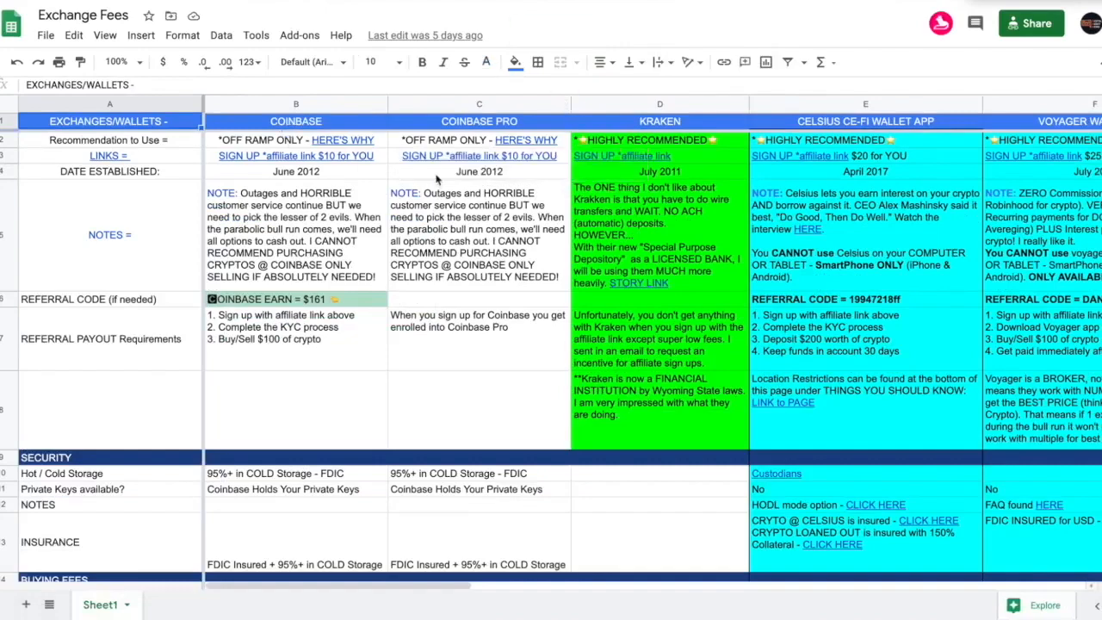
pyautogui.hscroll(3)
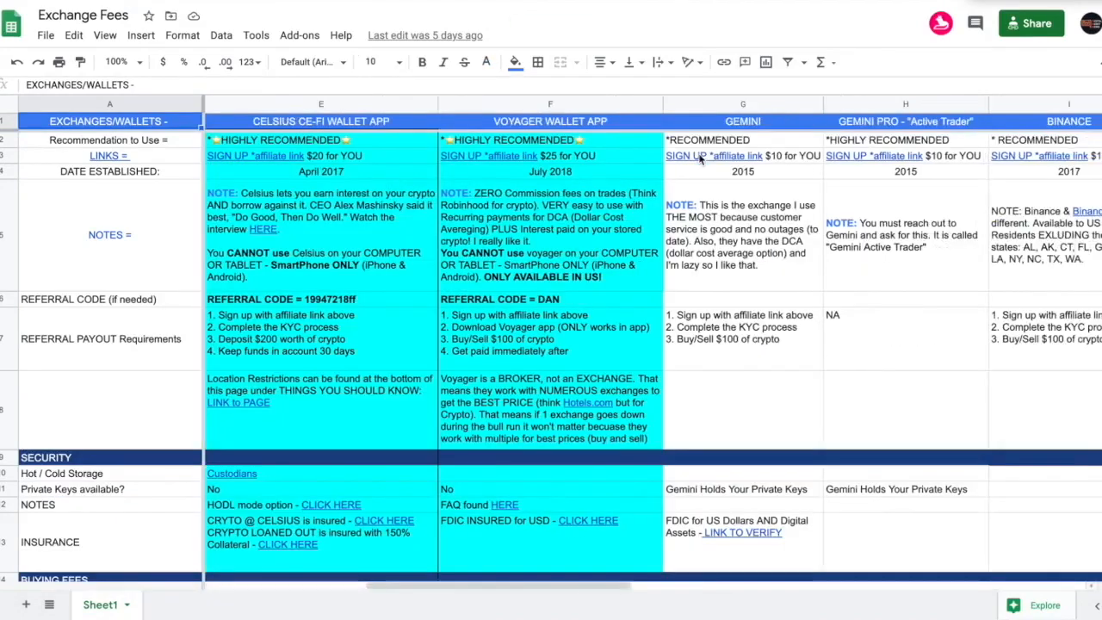
pyautogui.hscroll(3)
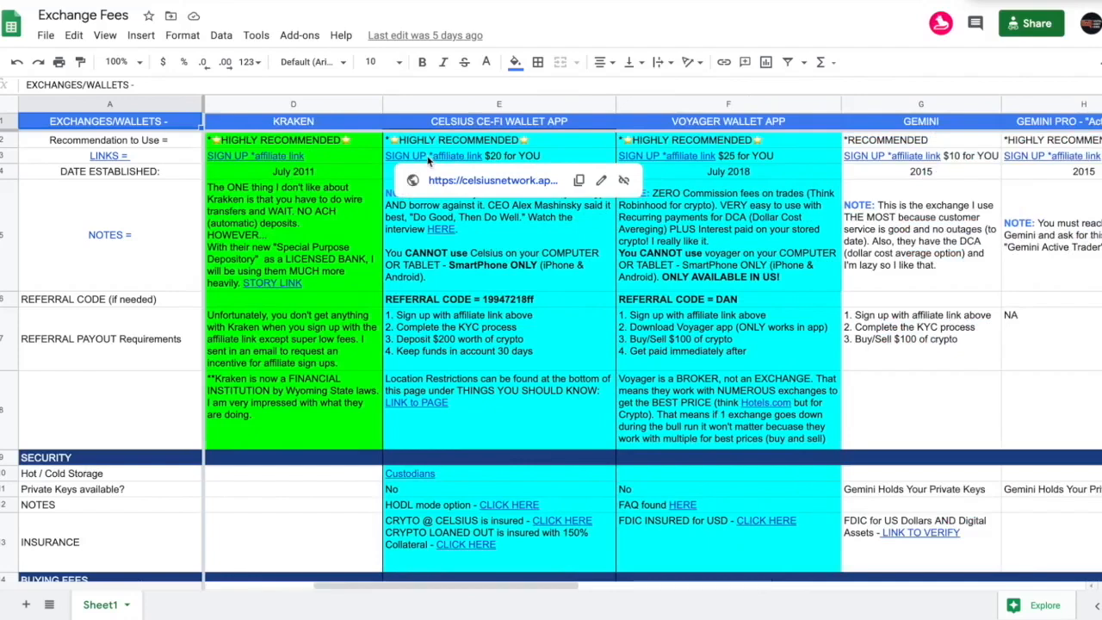
pyautogui.moveTo(458, 162)
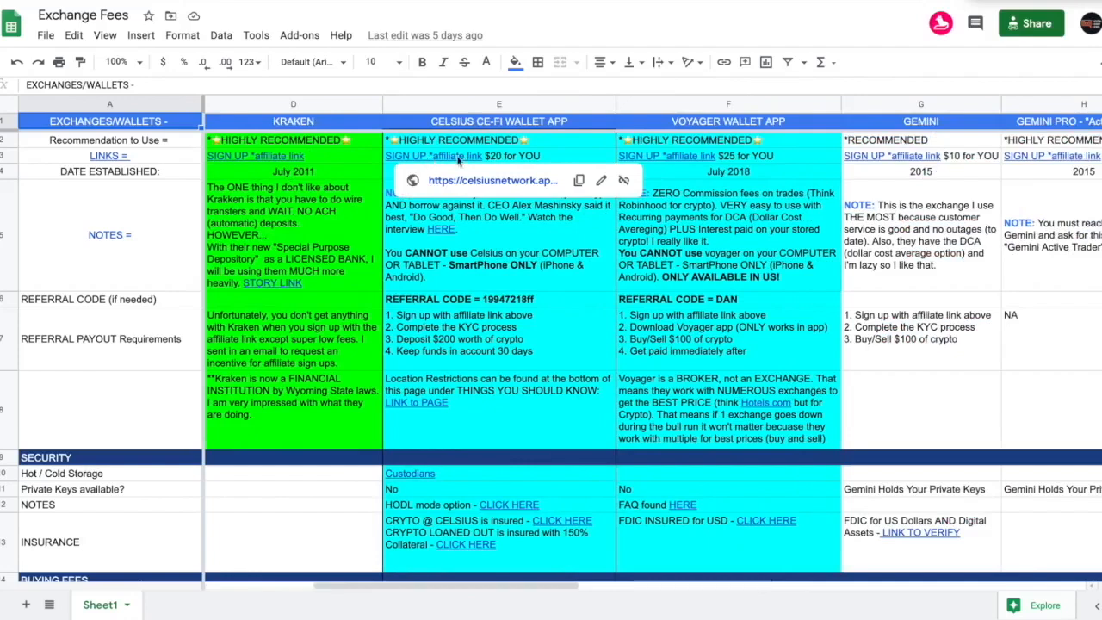
pyautogui.moveTo(892, 155)
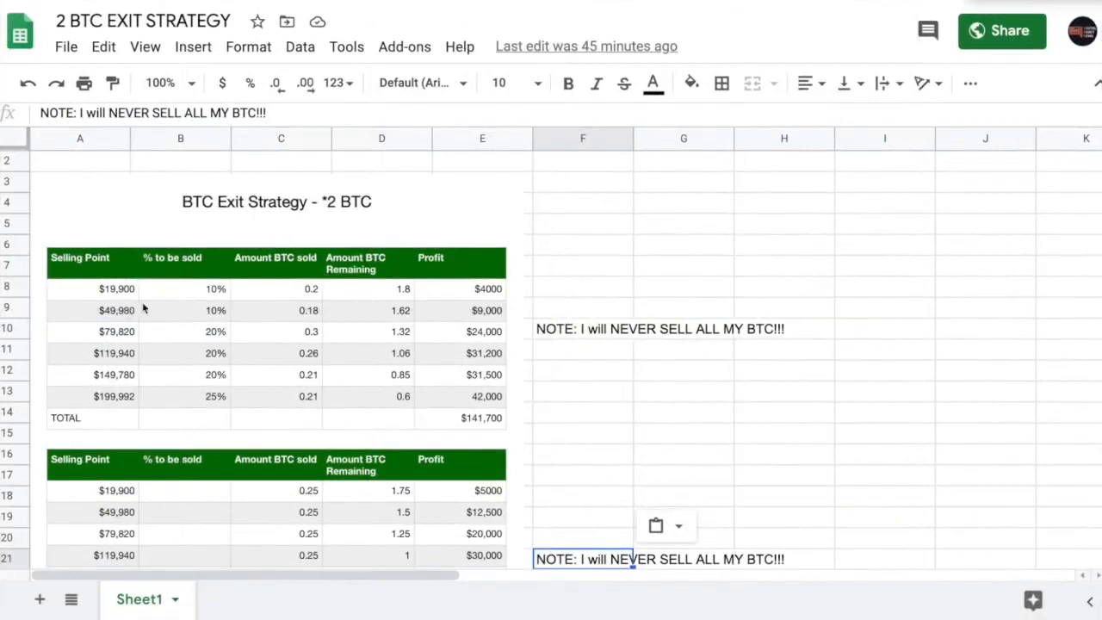
pyautogui.moveTo(234, 289)
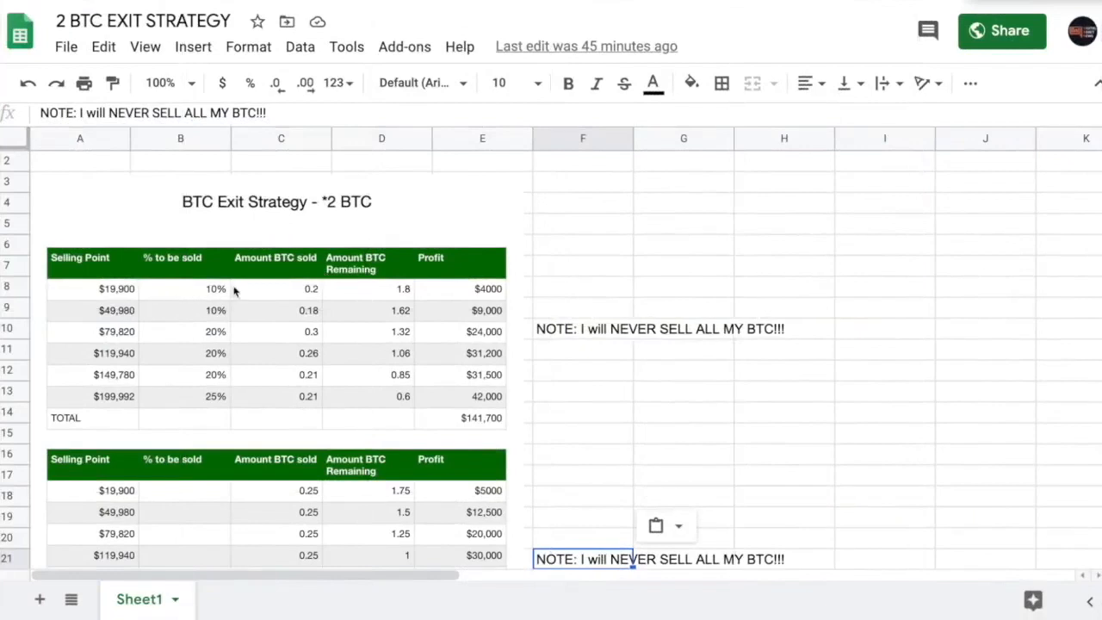
pyautogui.moveTo(206, 297)
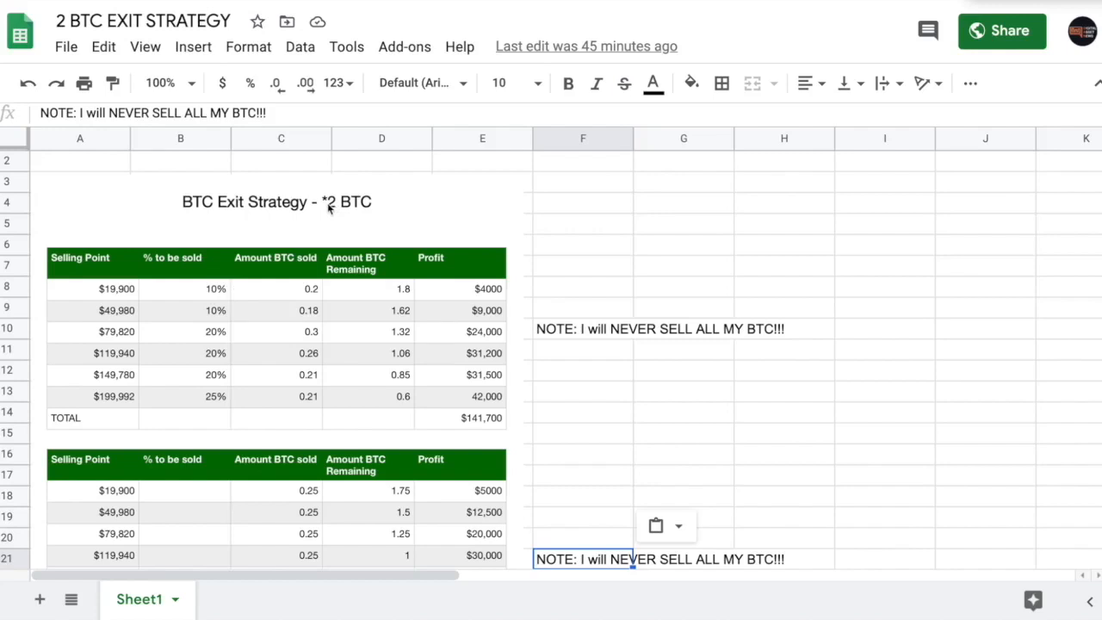
pyautogui.moveTo(199, 289)
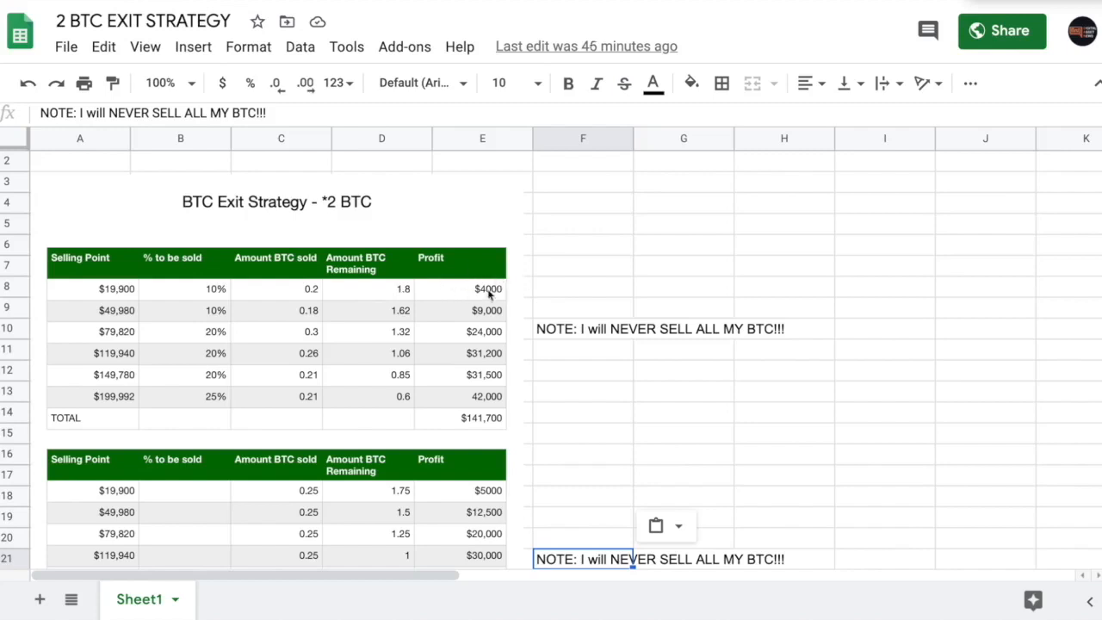
pyautogui.moveTo(525, 284)
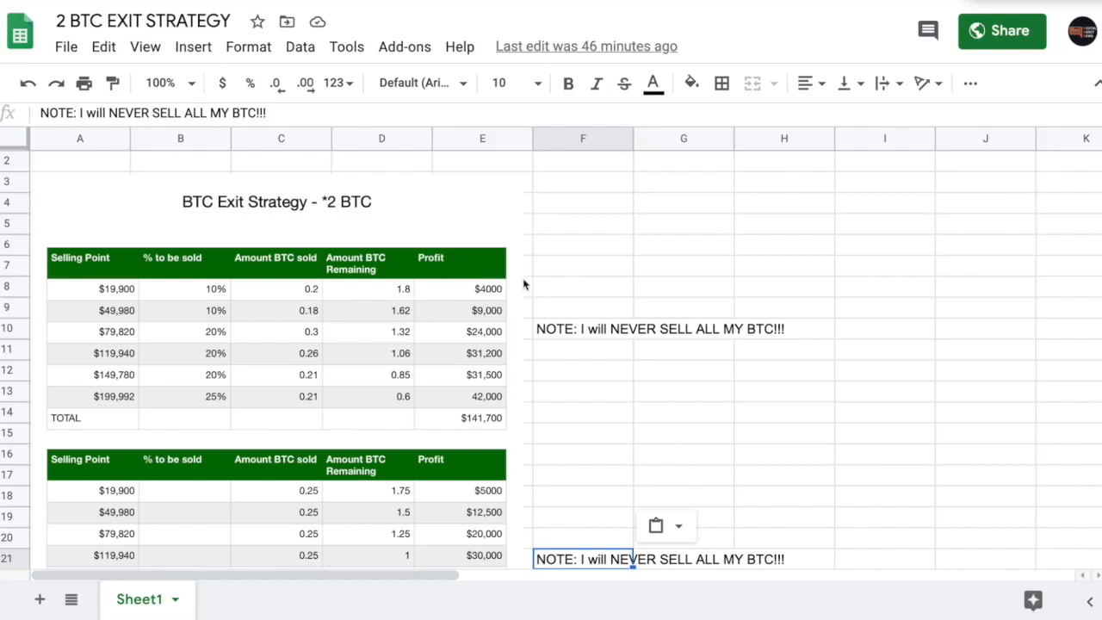
pyautogui.moveTo(479, 292)
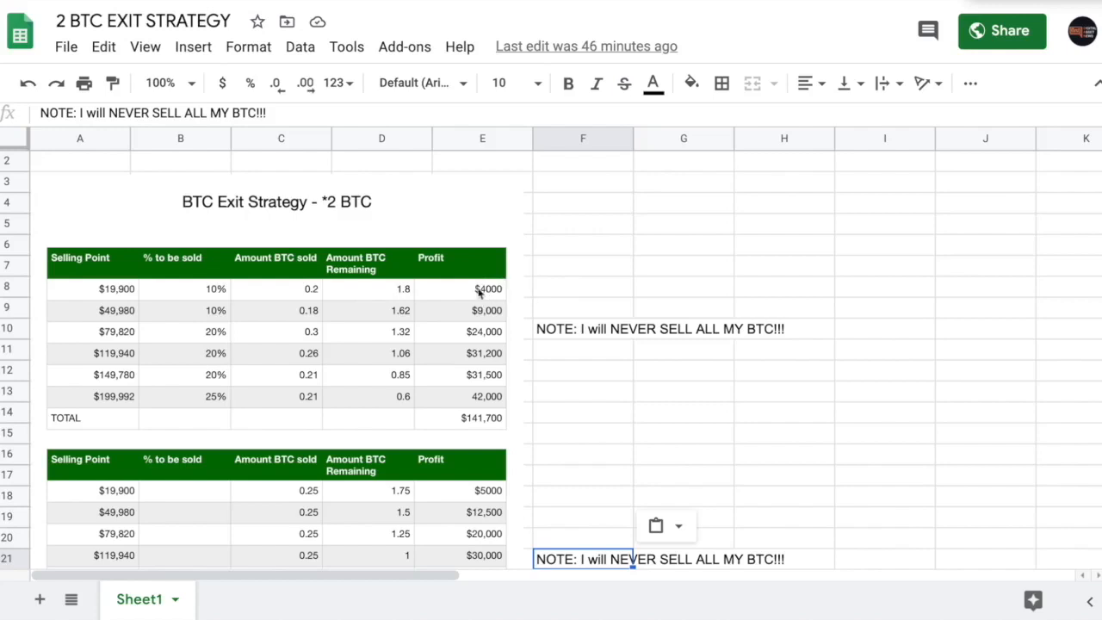
pyautogui.moveTo(135, 312)
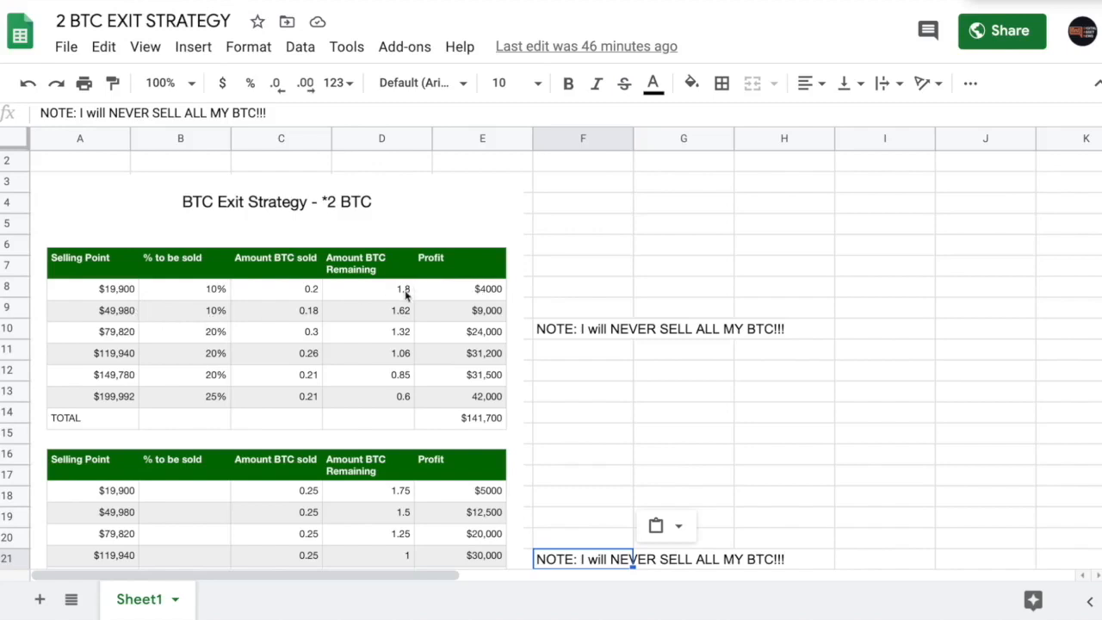
pyautogui.moveTo(303, 322)
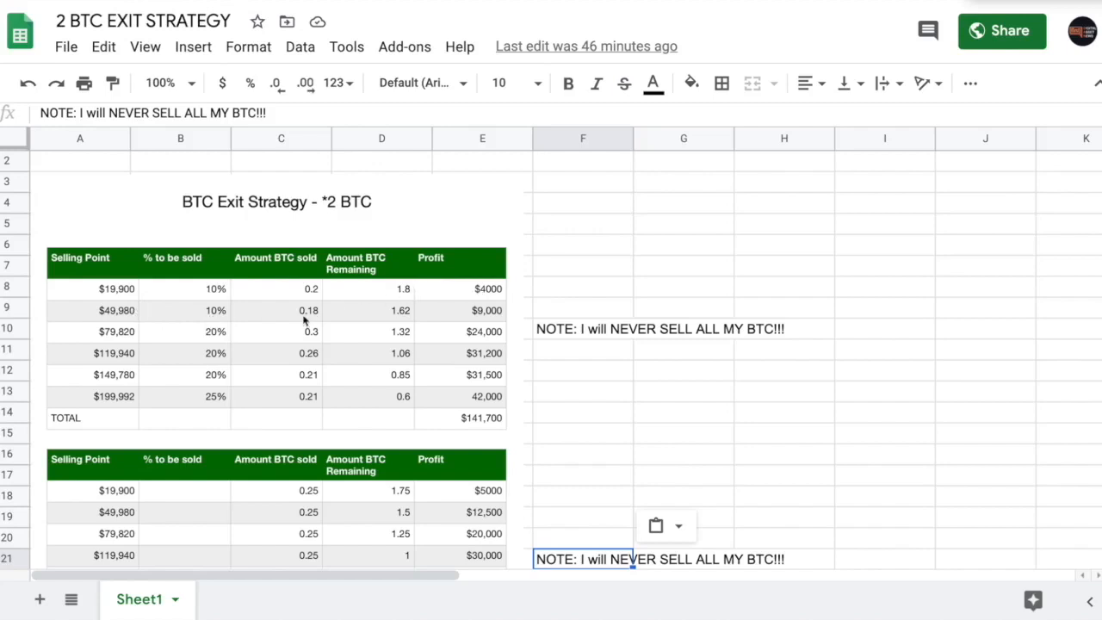
pyautogui.moveTo(405, 311)
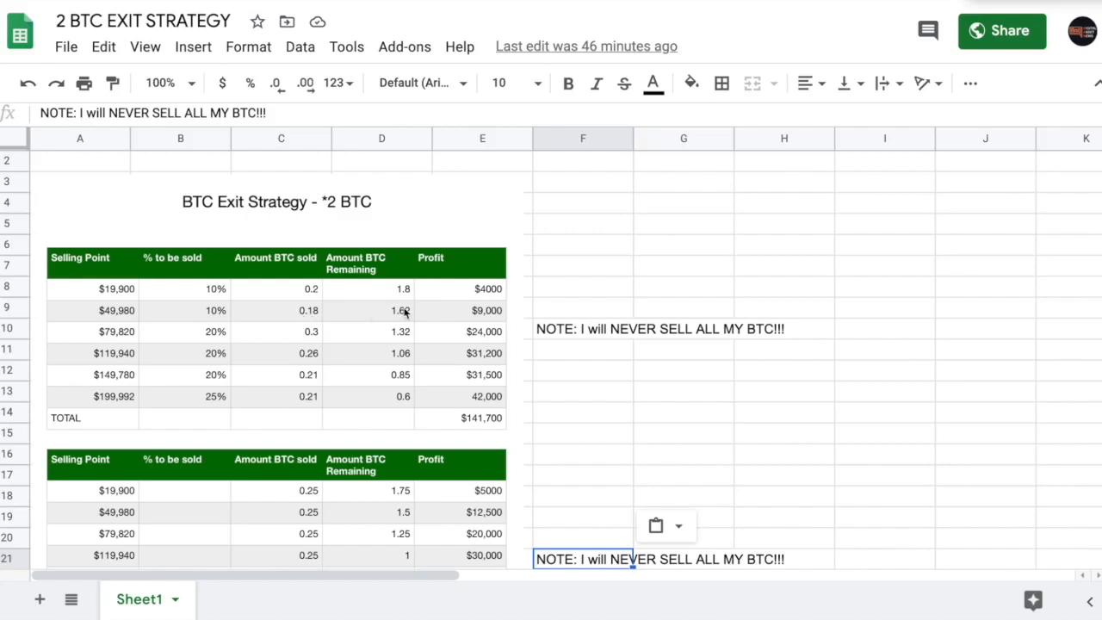
pyautogui.moveTo(489, 315)
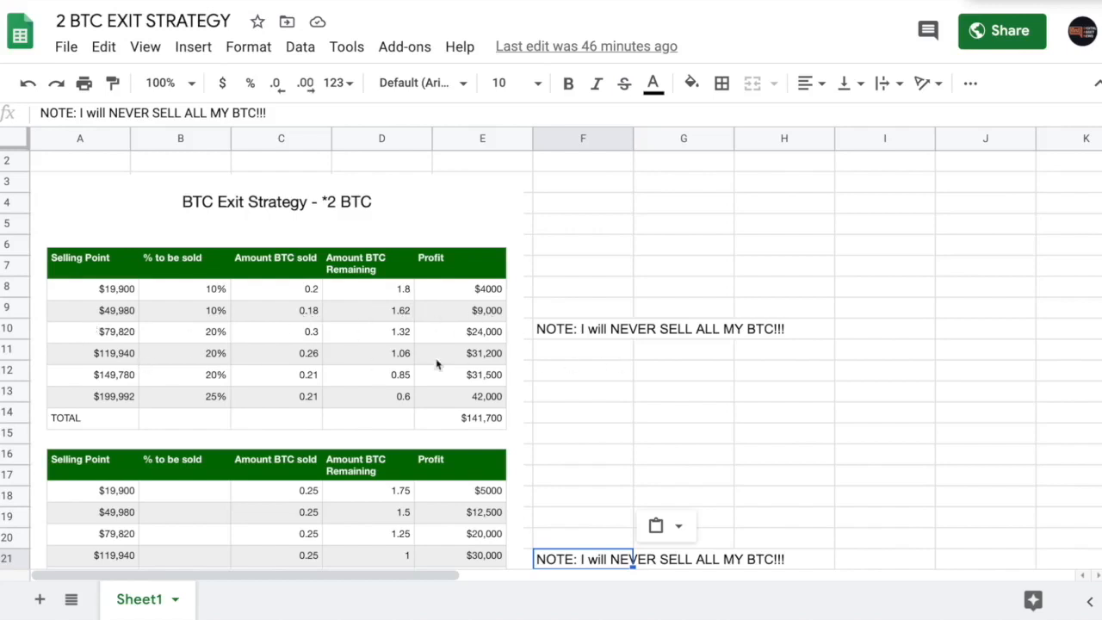
pyautogui.moveTo(616, 386)
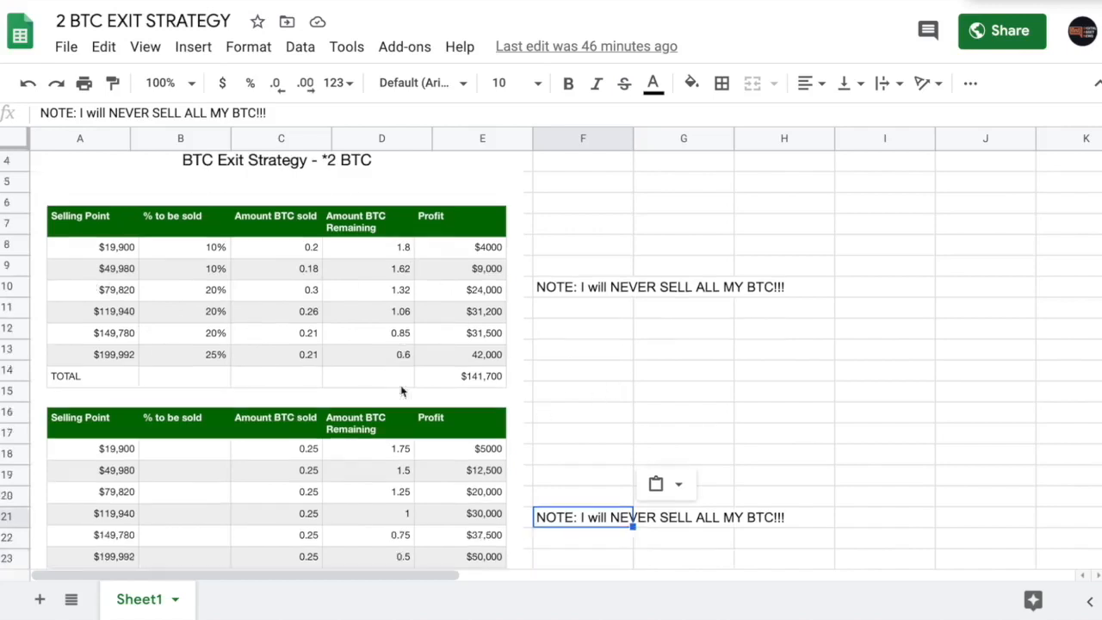
pyautogui.scroll(-3)
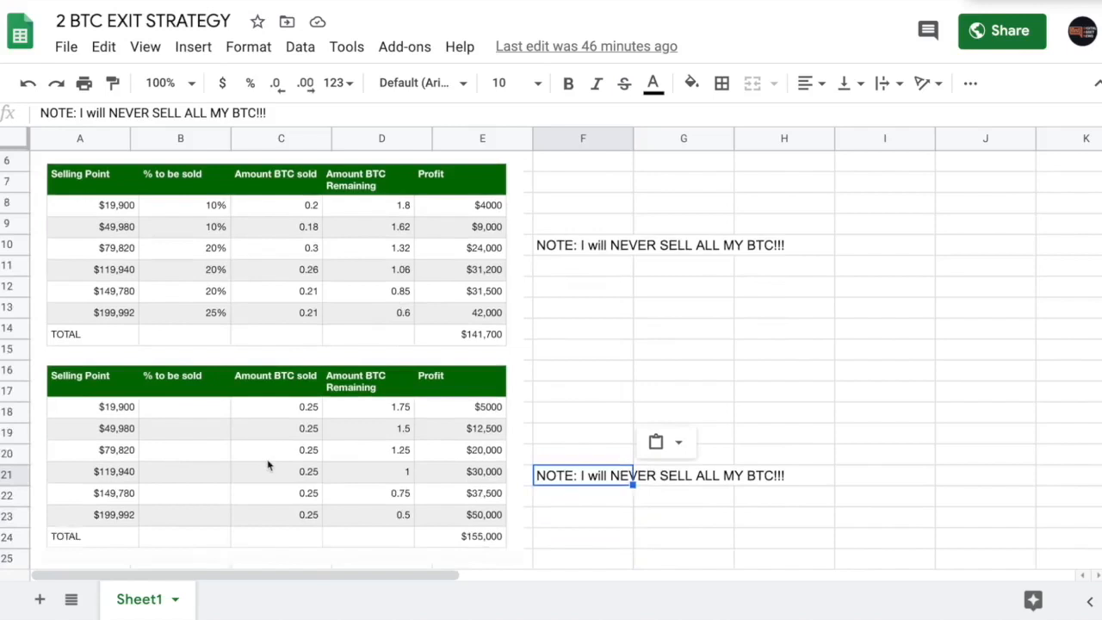
pyautogui.moveTo(417, 423)
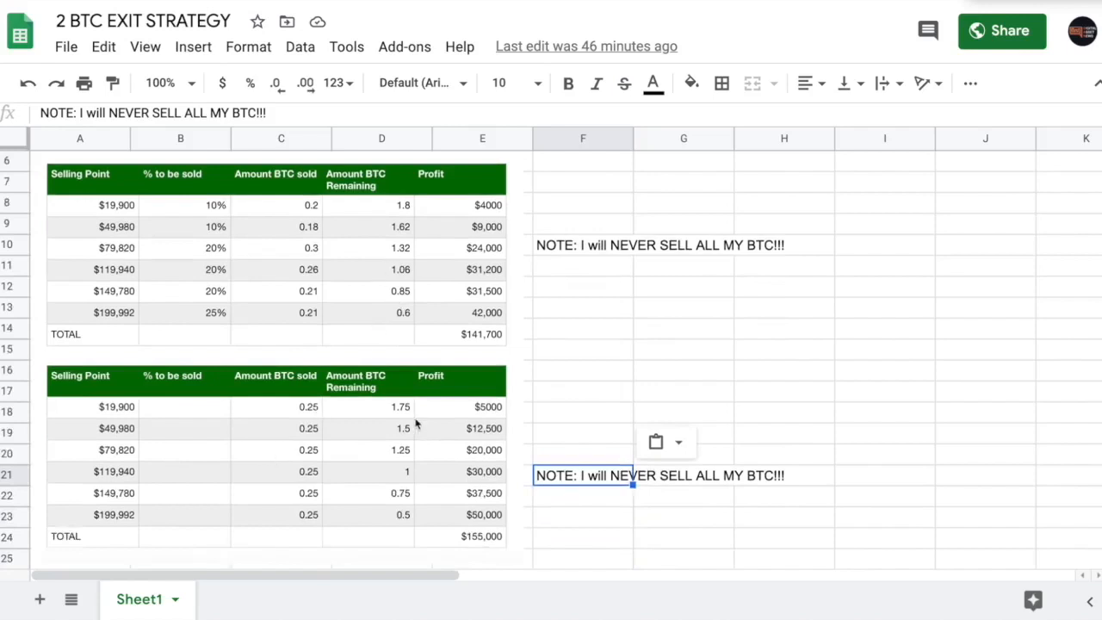
pyautogui.moveTo(404, 413)
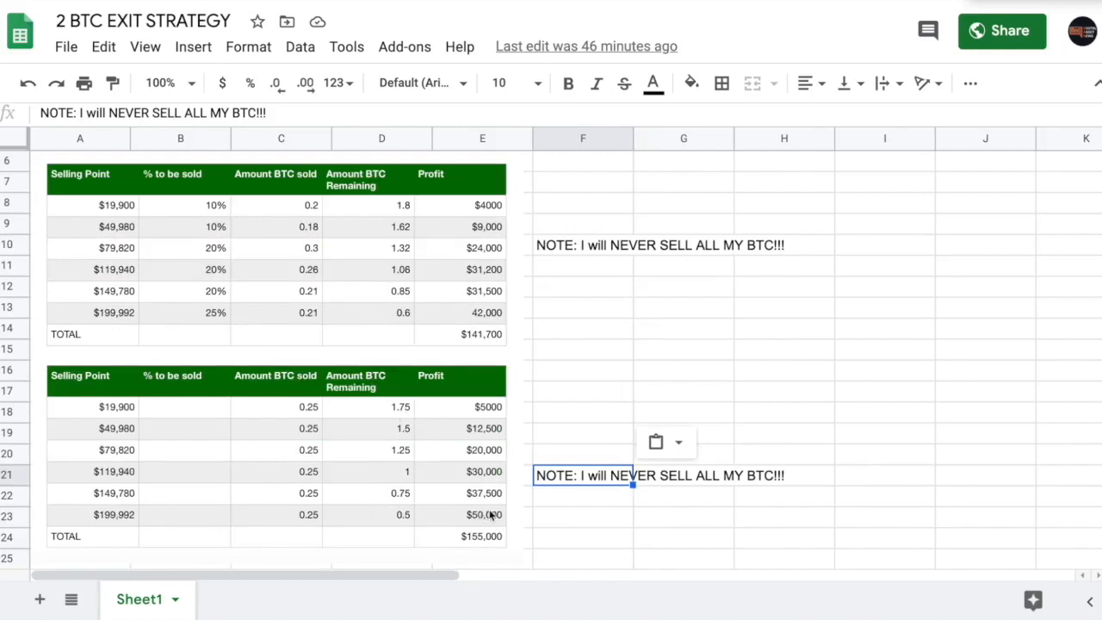
pyautogui.moveTo(482, 542)
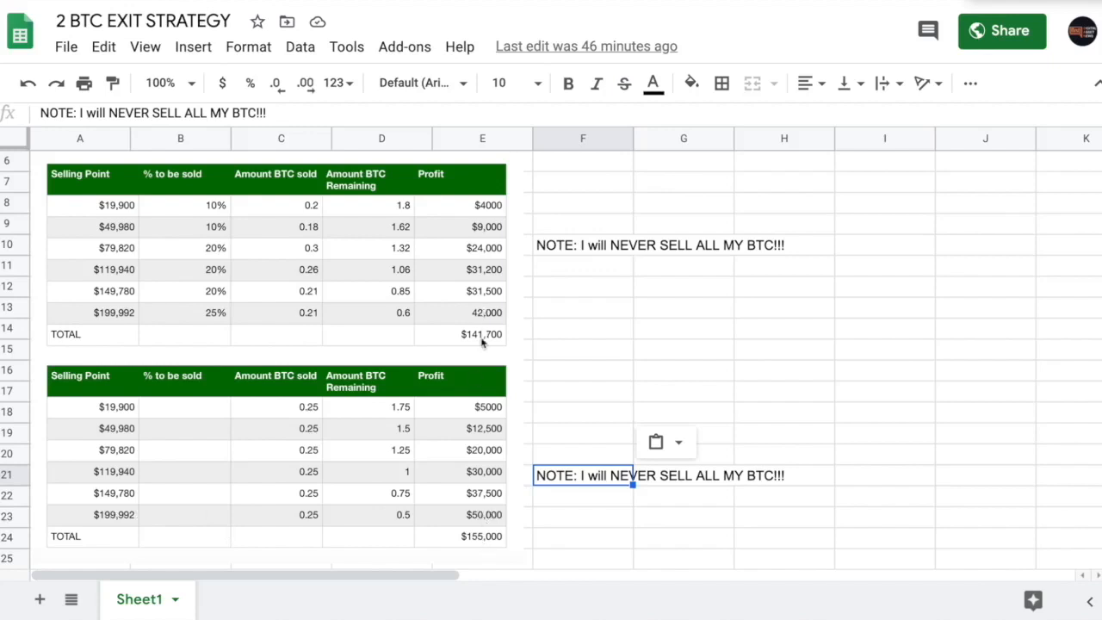
pyautogui.moveTo(458, 468)
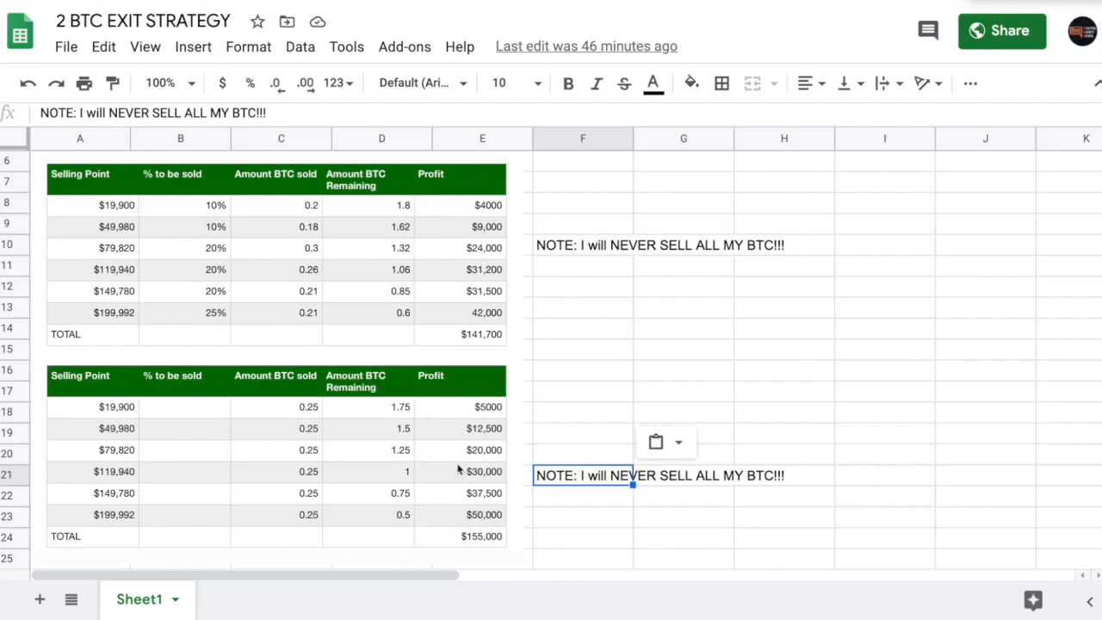
pyautogui.moveTo(121, 322)
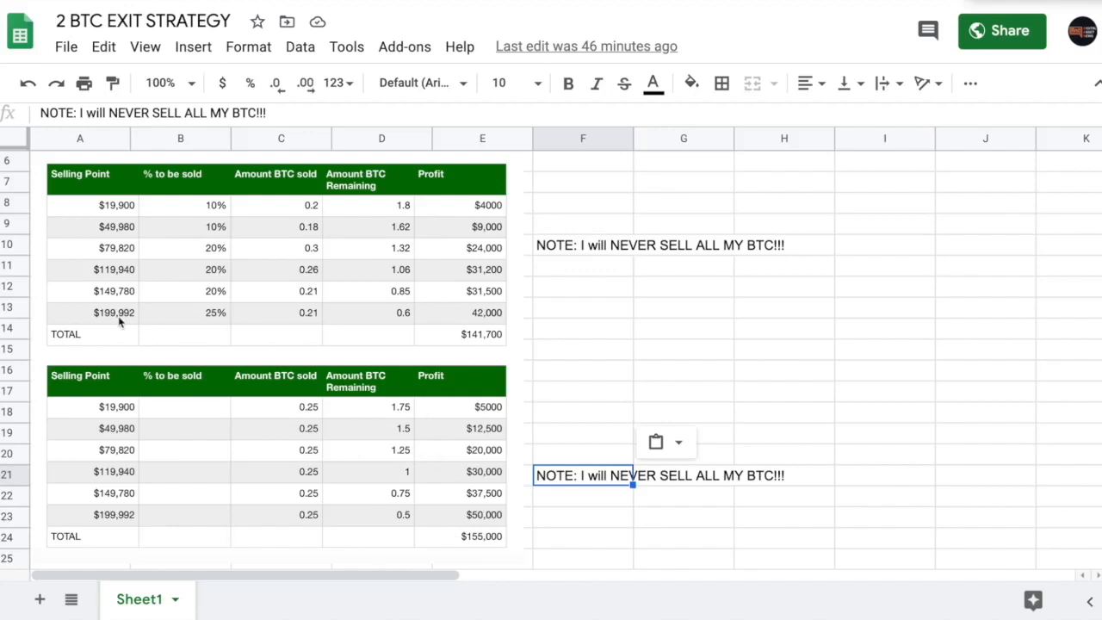
pyautogui.moveTo(261, 313)
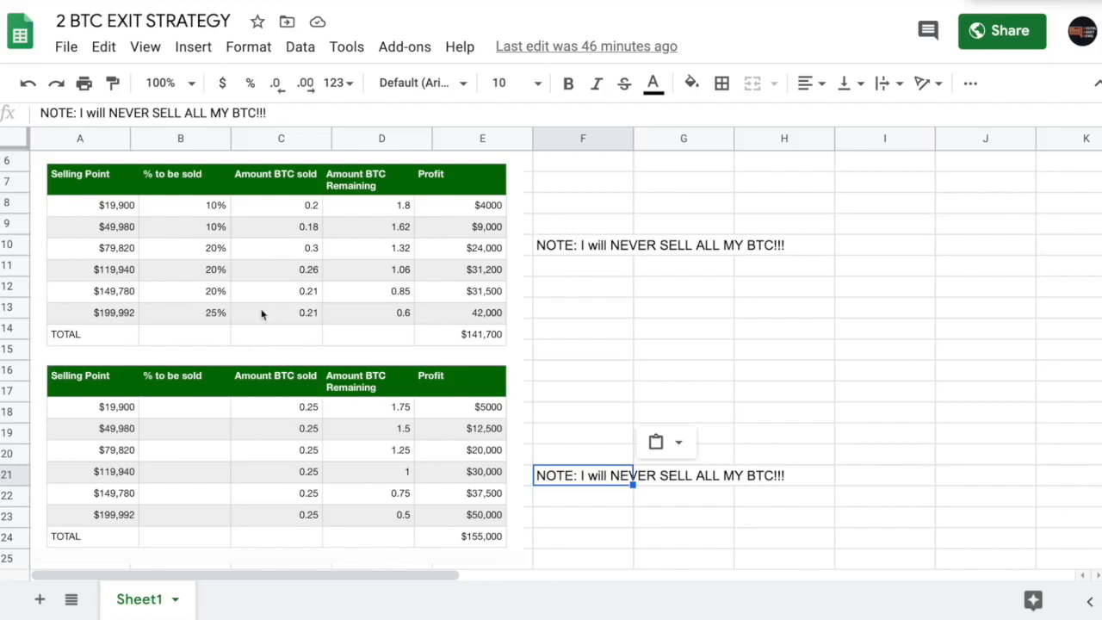
pyautogui.moveTo(422, 318)
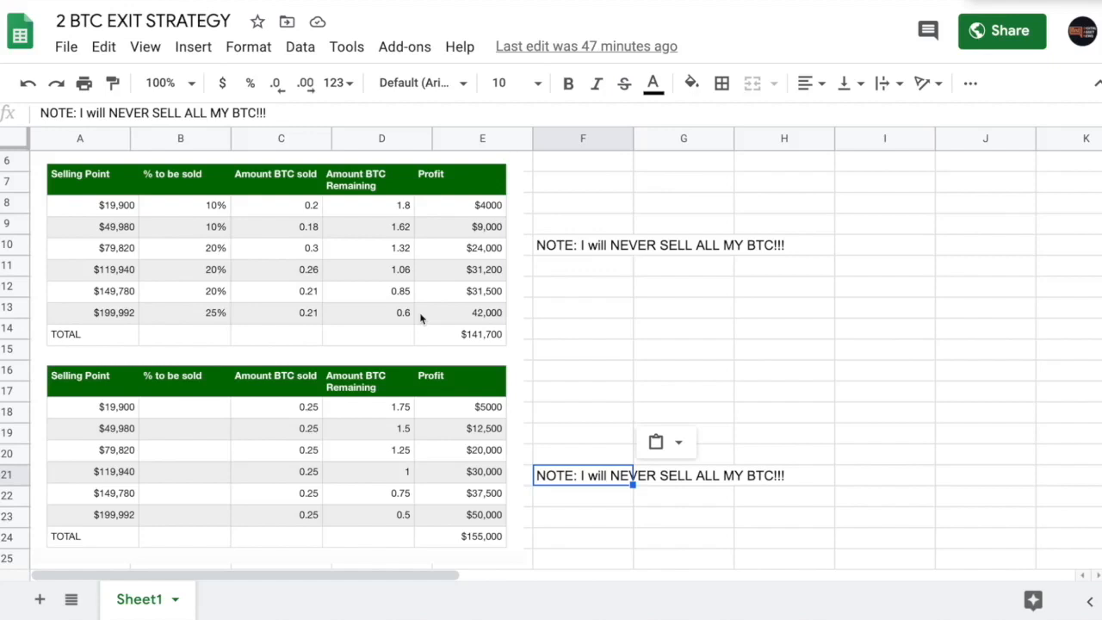
pyautogui.moveTo(386, 234)
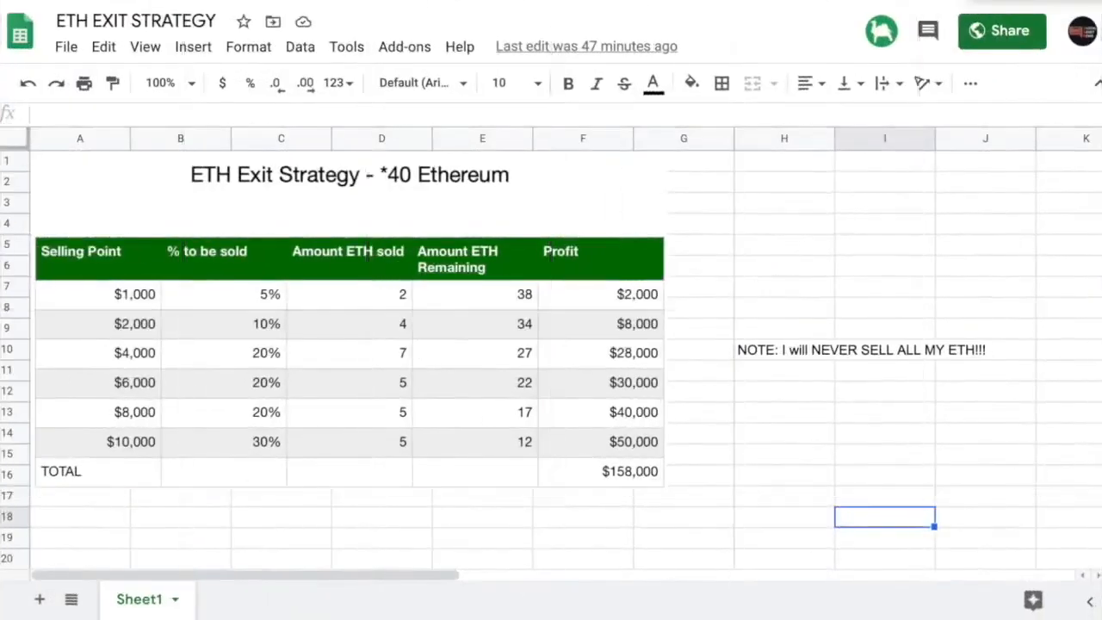
pyautogui.moveTo(455, 31)
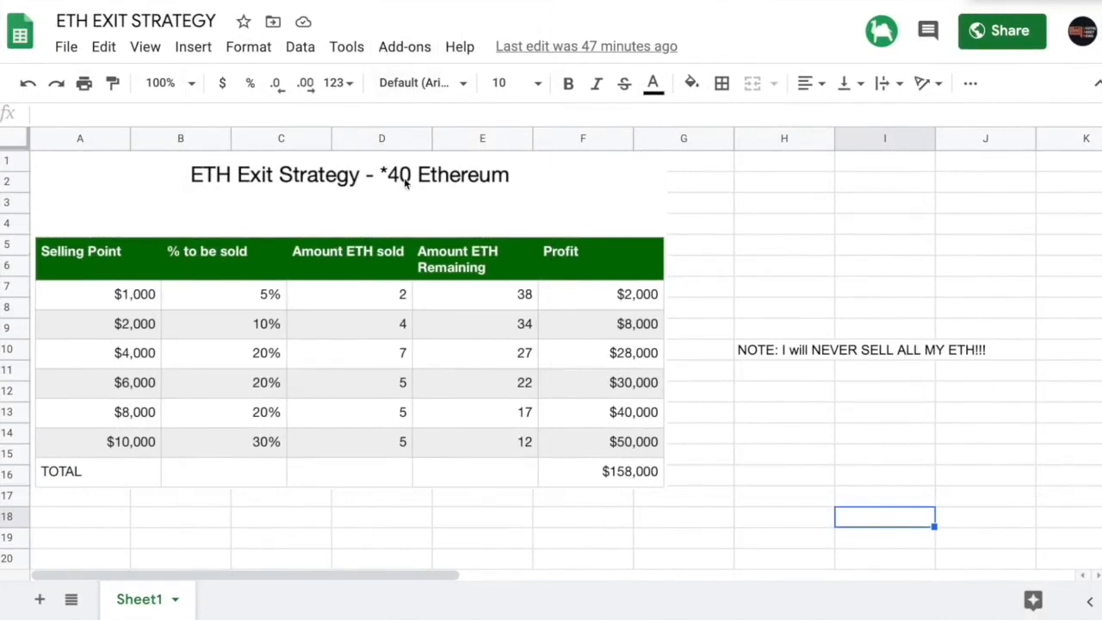
pyautogui.moveTo(389, 189)
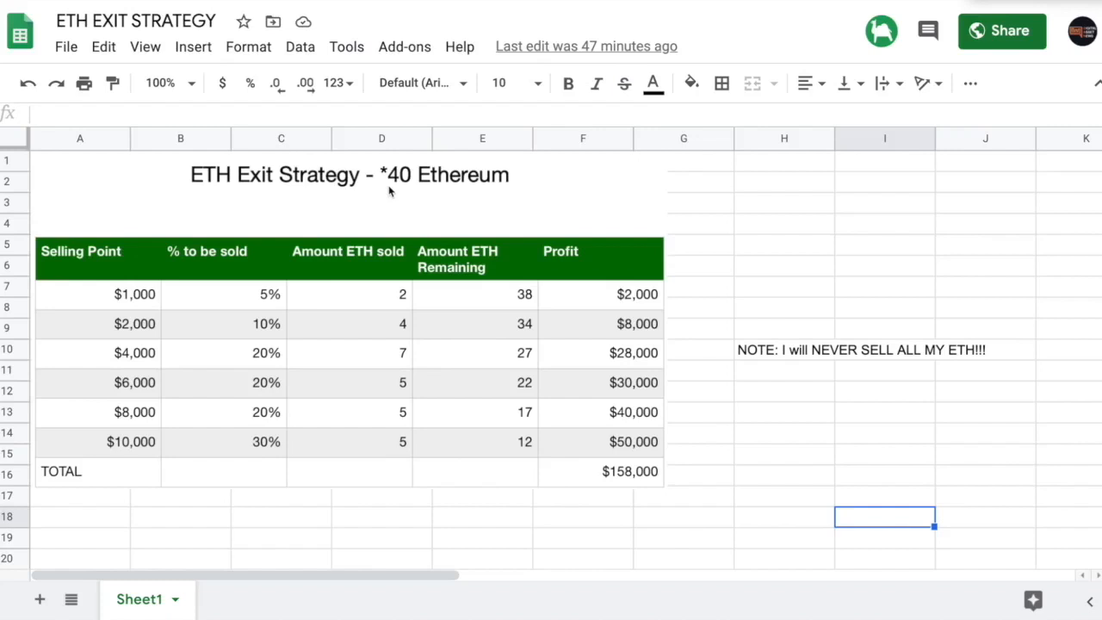
pyautogui.moveTo(107, 336)
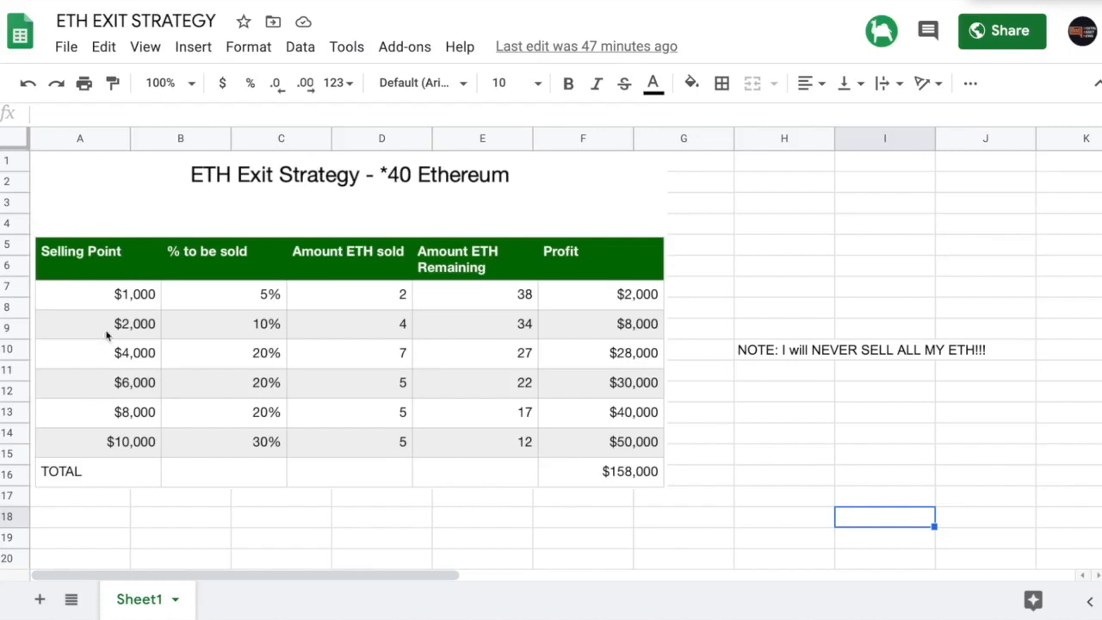
pyautogui.moveTo(225, 303)
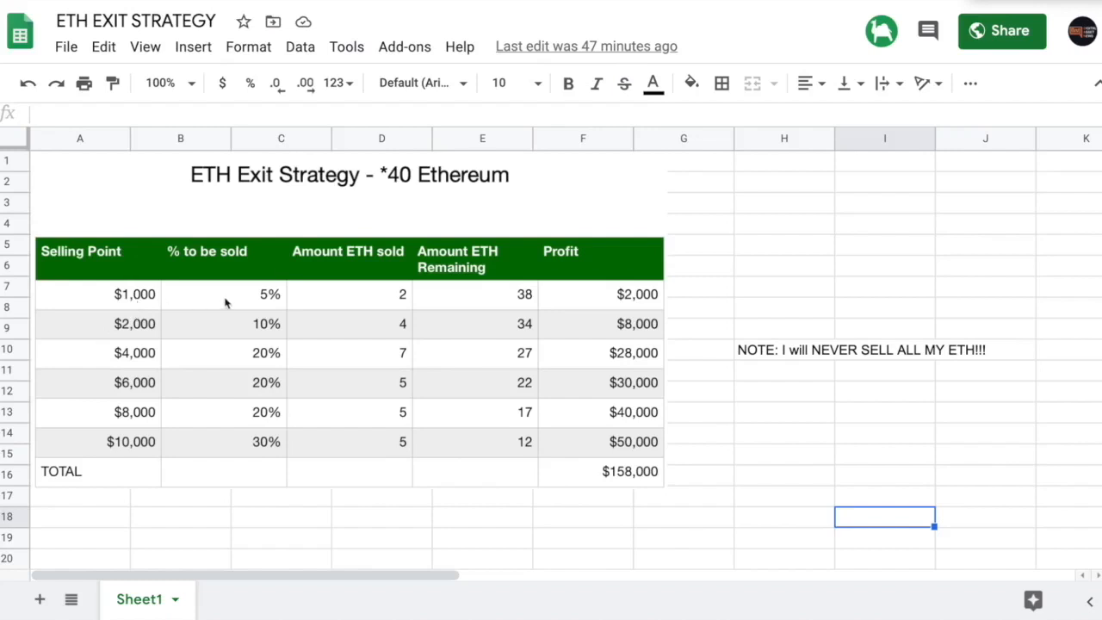
pyautogui.moveTo(286, 296)
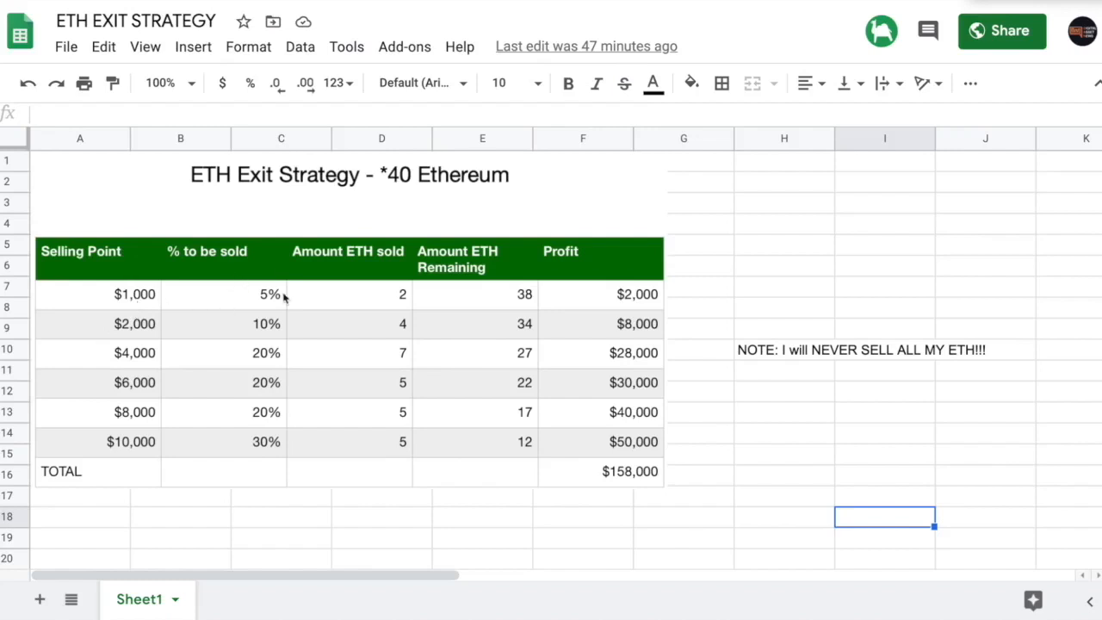
pyautogui.moveTo(255, 317)
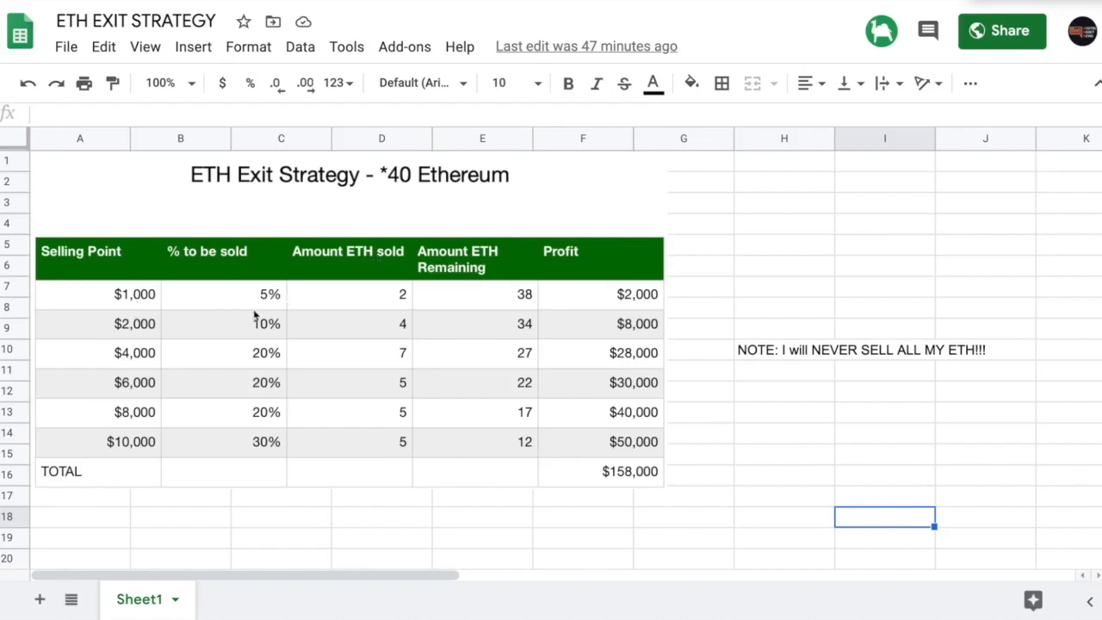
pyautogui.moveTo(389, 321)
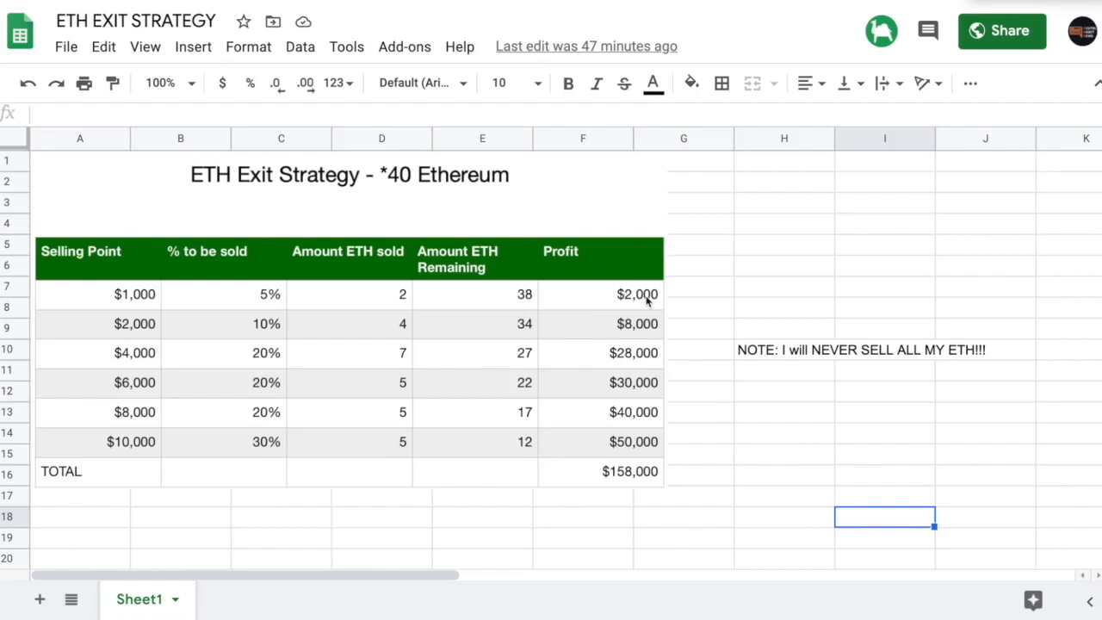
pyautogui.moveTo(158, 334)
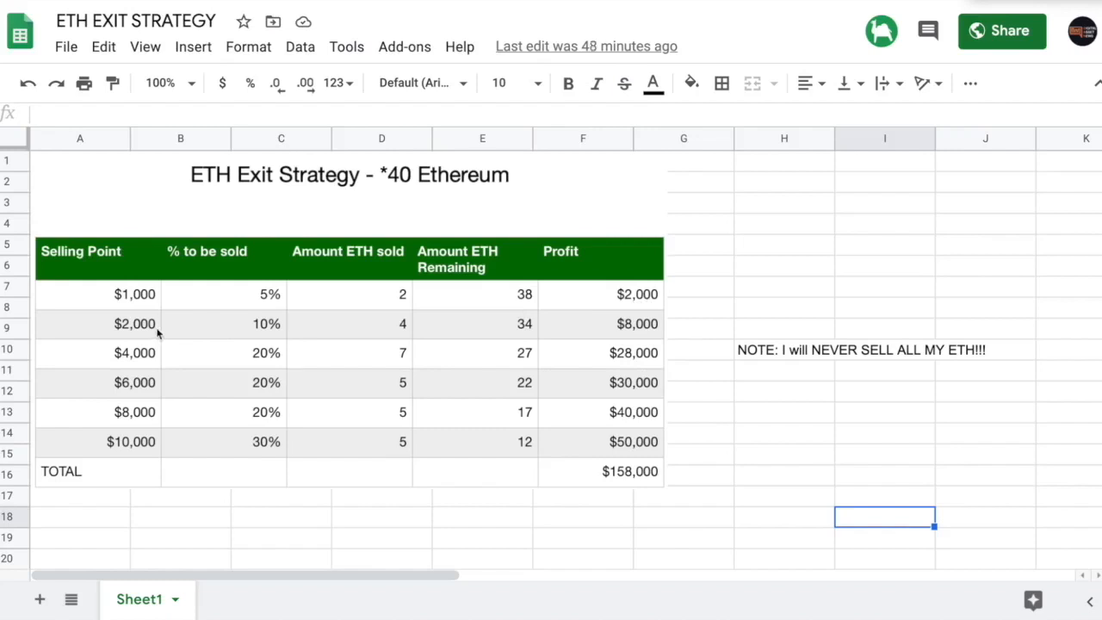
pyautogui.moveTo(269, 338)
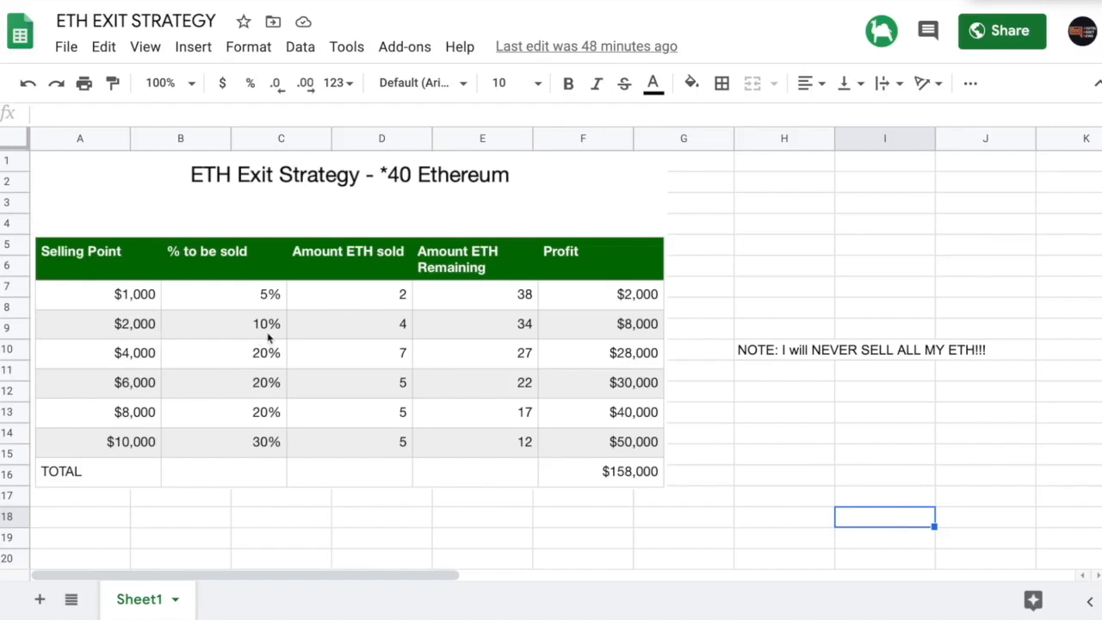
pyautogui.moveTo(523, 303)
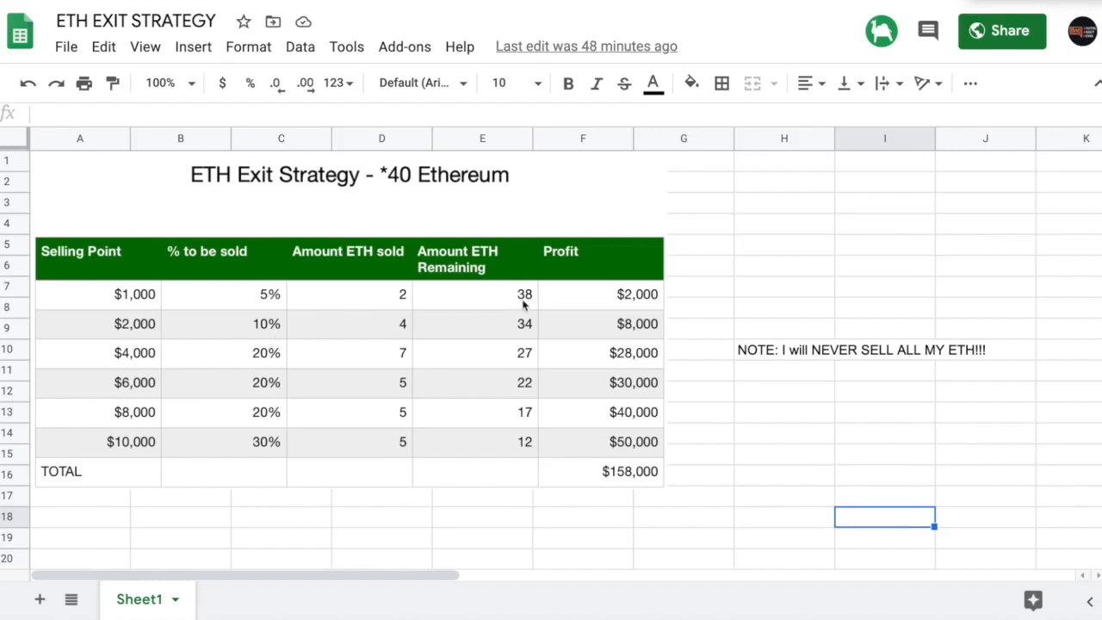
pyautogui.moveTo(404, 334)
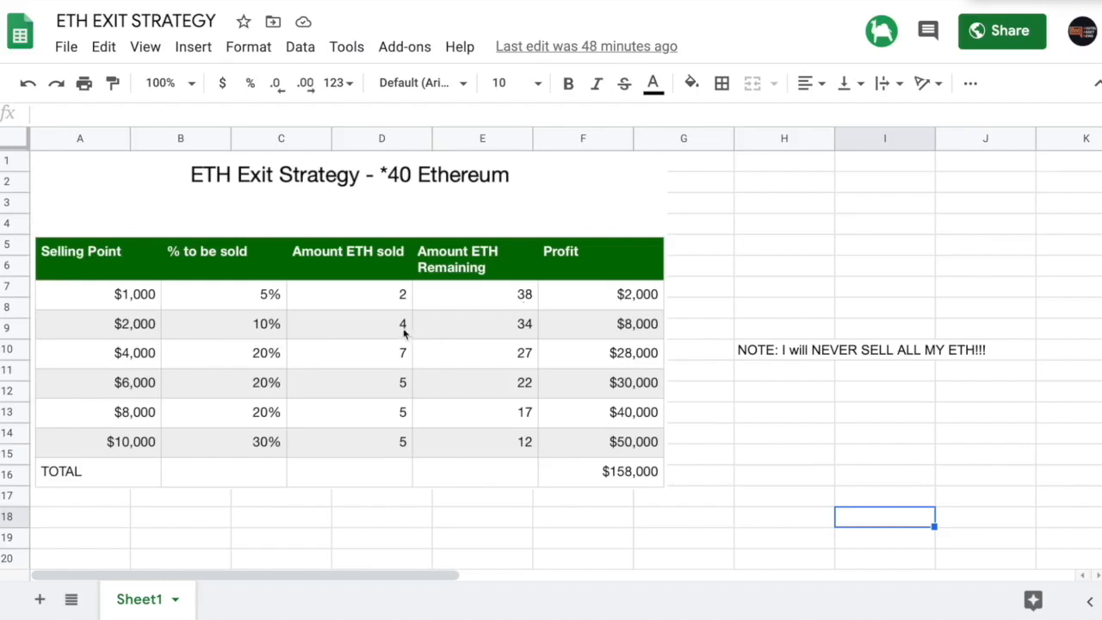
pyautogui.moveTo(530, 334)
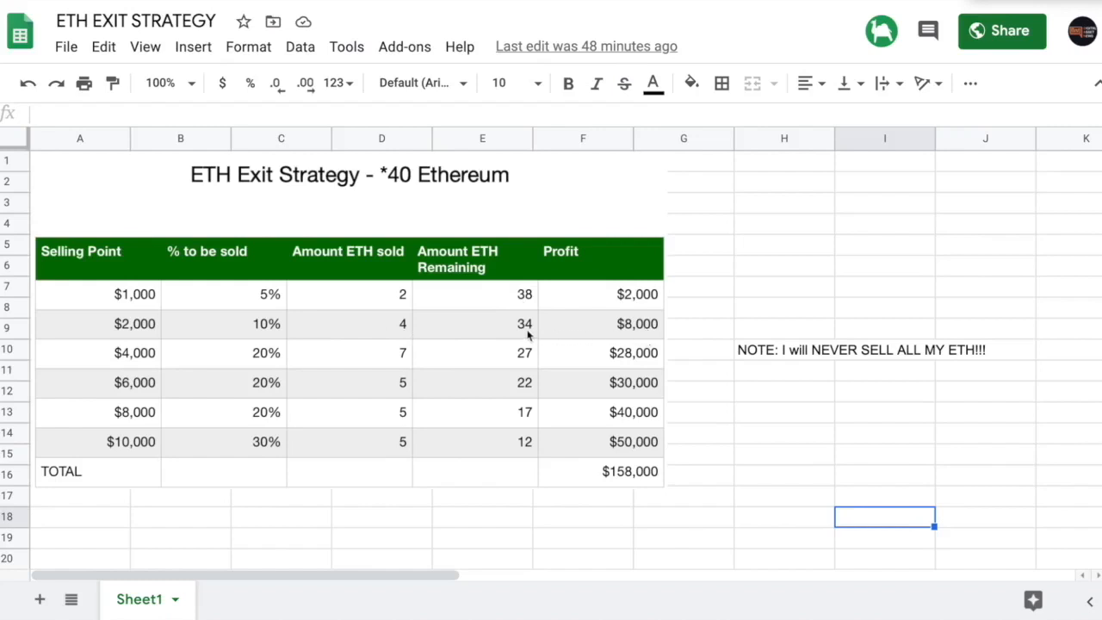
pyautogui.moveTo(203, 381)
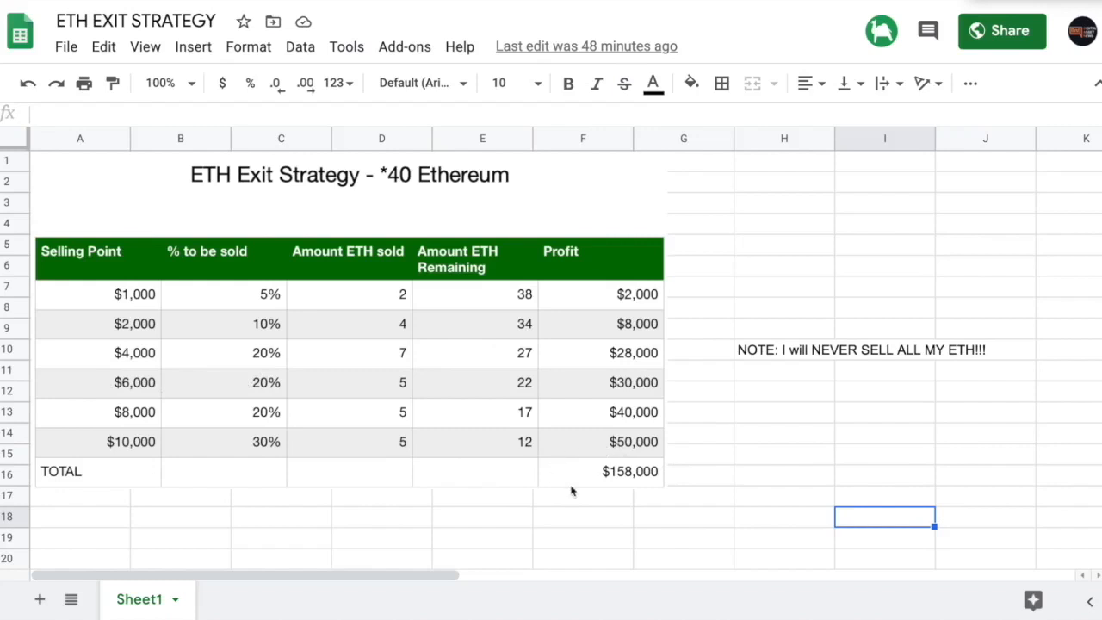
pyautogui.moveTo(441, 177)
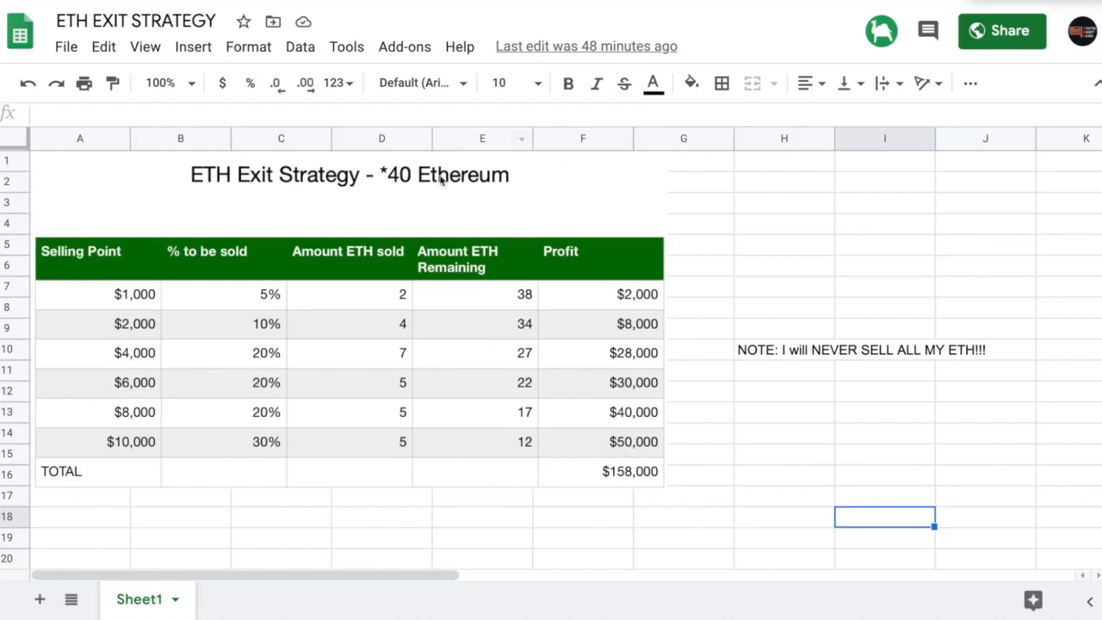
pyautogui.moveTo(658, 419)
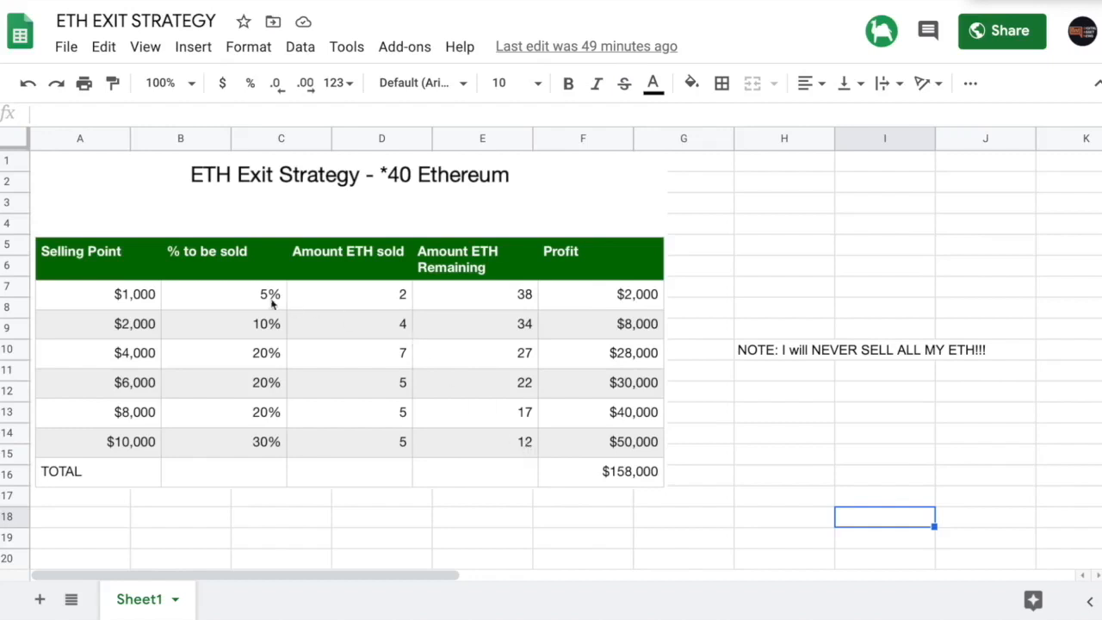
pyautogui.moveTo(163, 296)
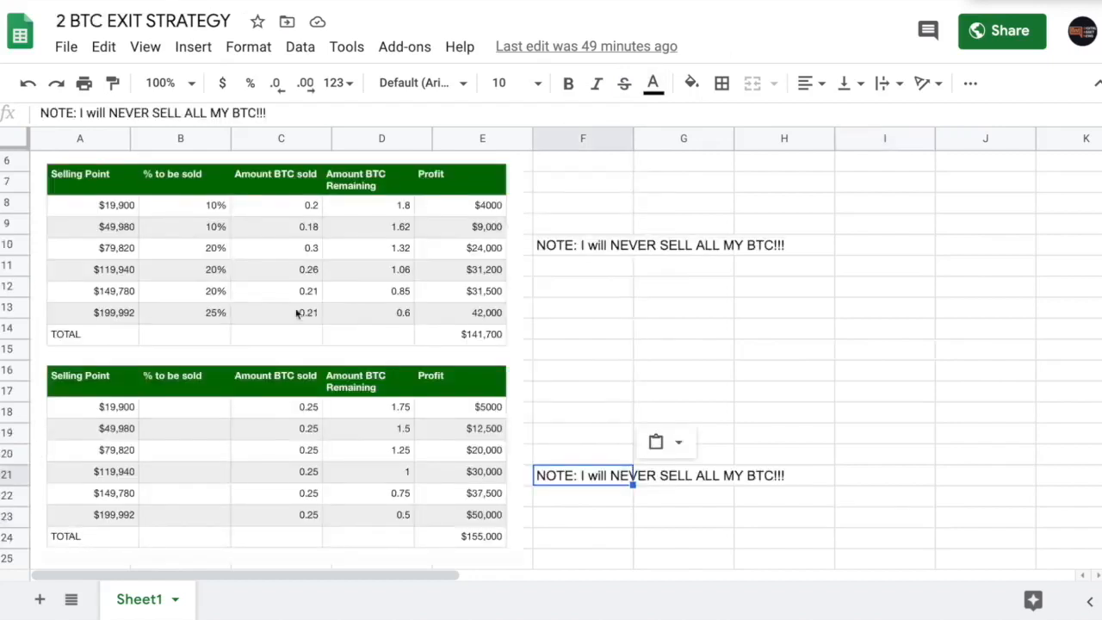
pyautogui.moveTo(138, 226)
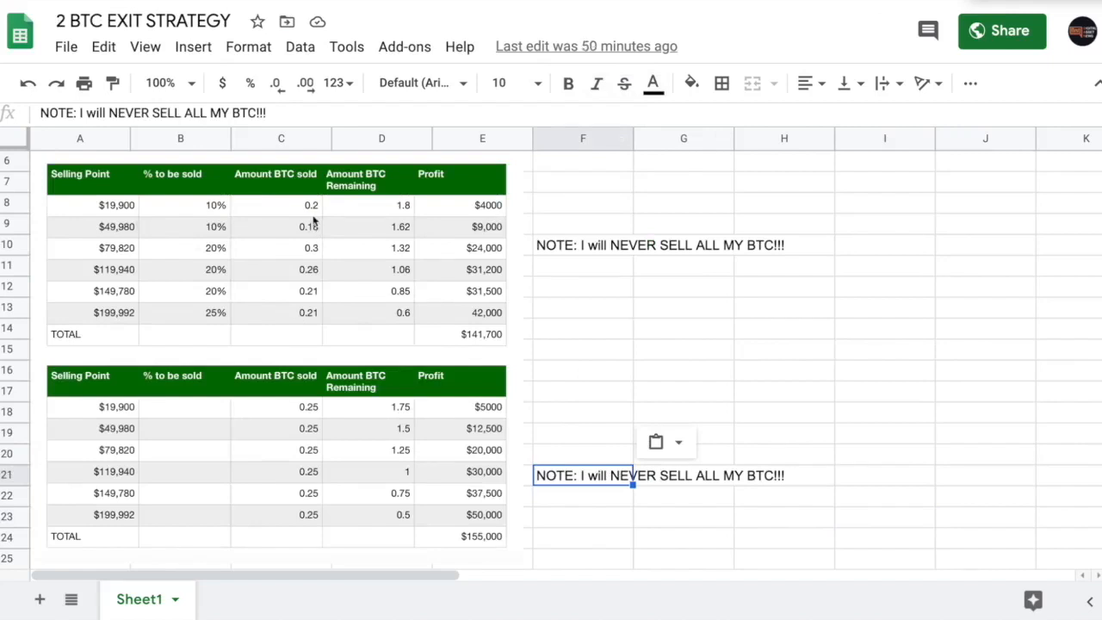
pyautogui.moveTo(382, 214)
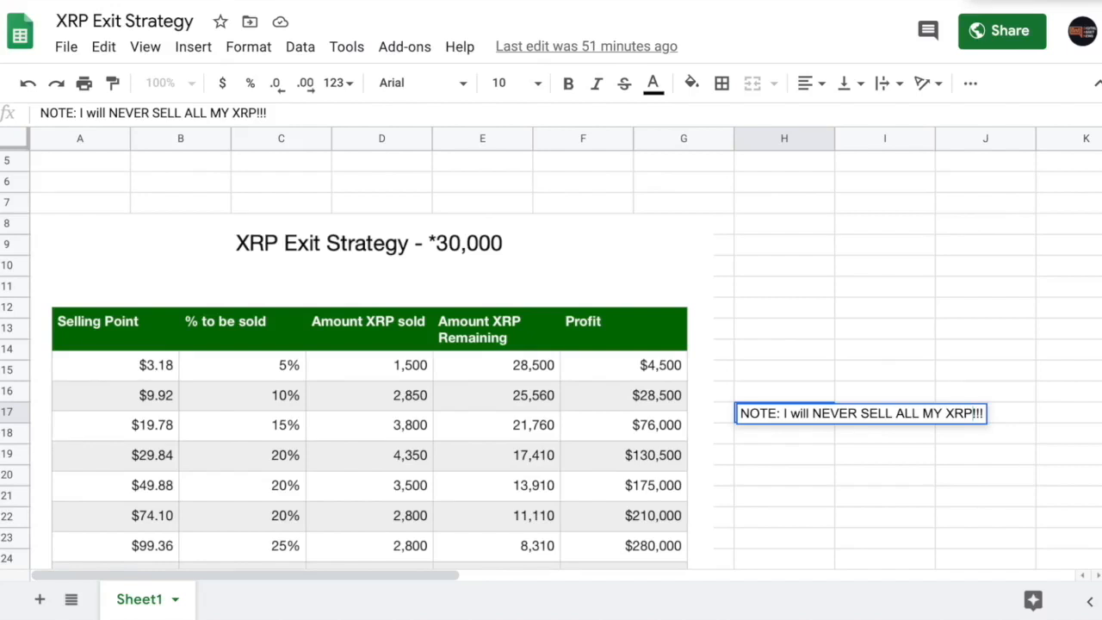
pyautogui.moveTo(663, 111)
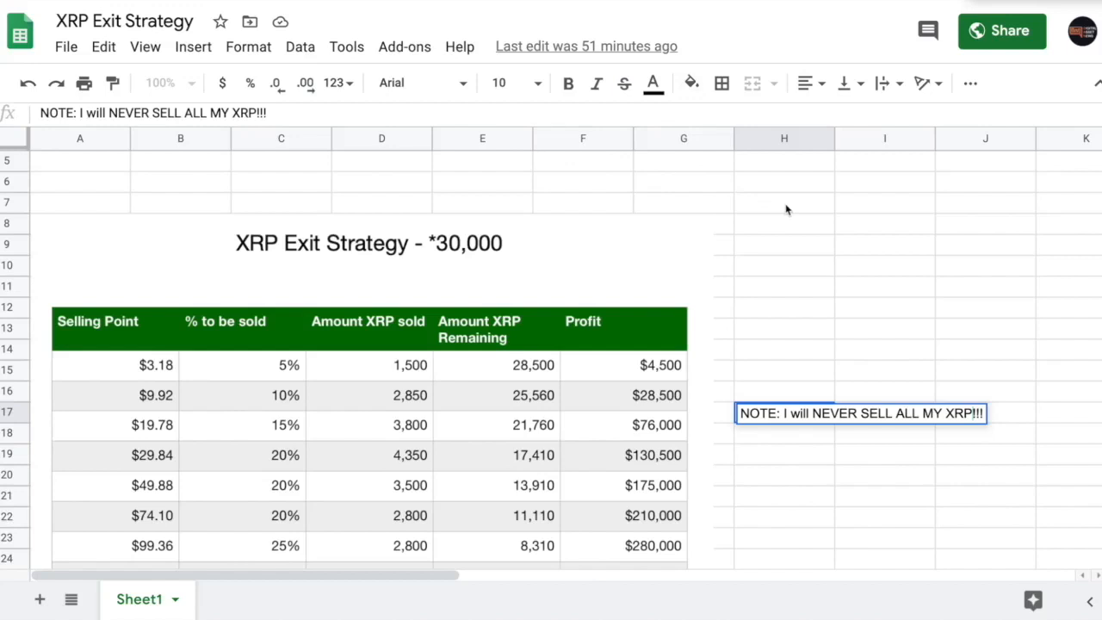
pyautogui.moveTo(758, 217)
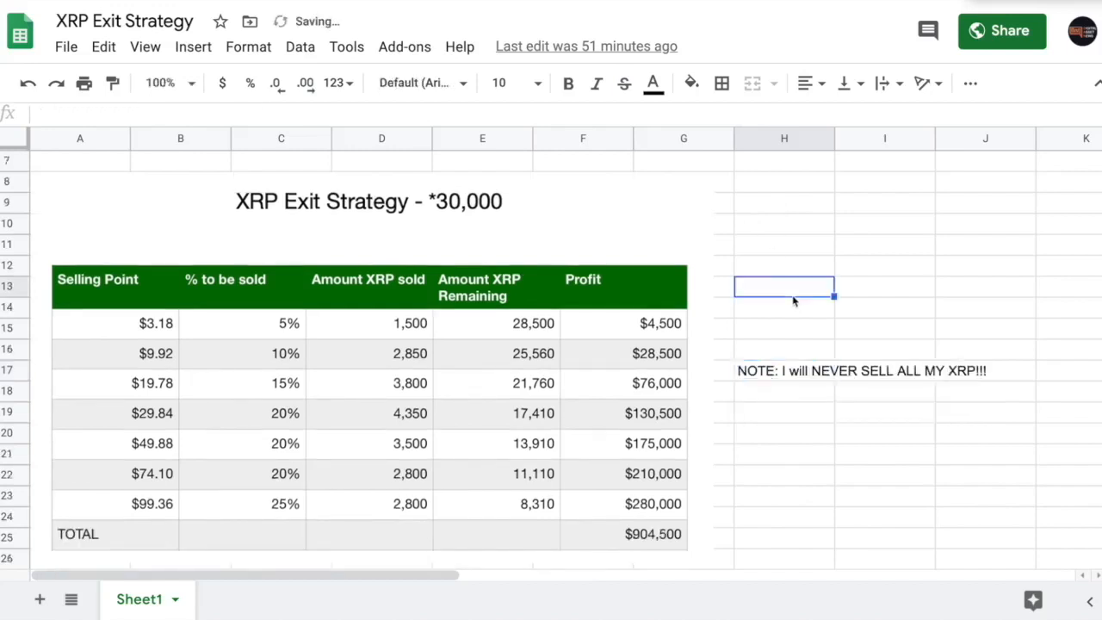
pyautogui.moveTo(687, 227)
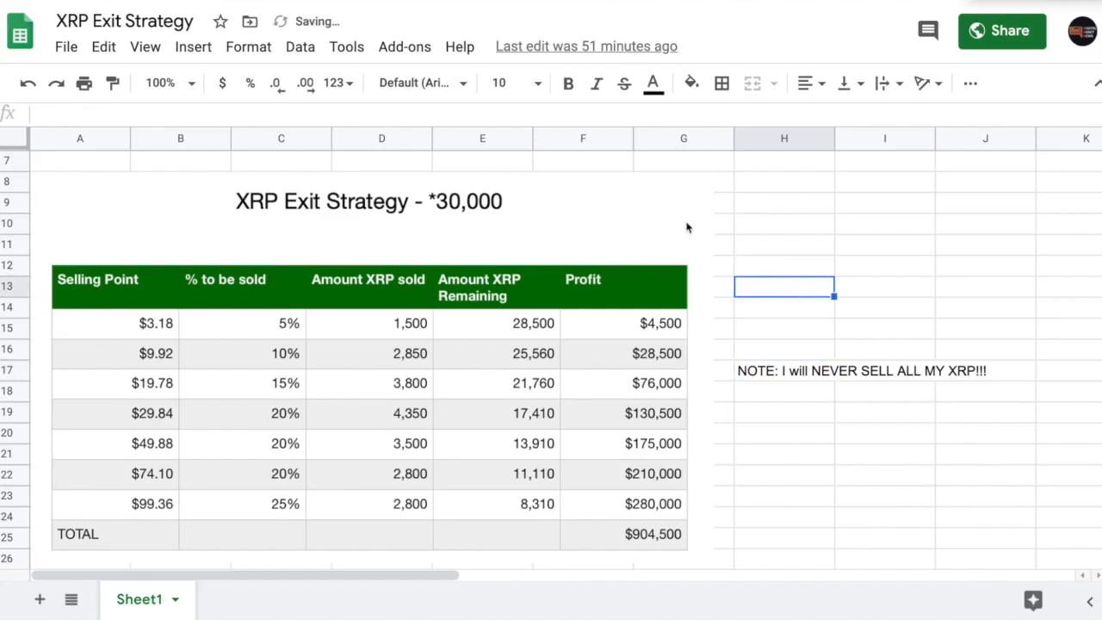
# - Select empty cells in column H beside the XRP selling table totaling $904,500 profit
pyautogui.click(783, 203)
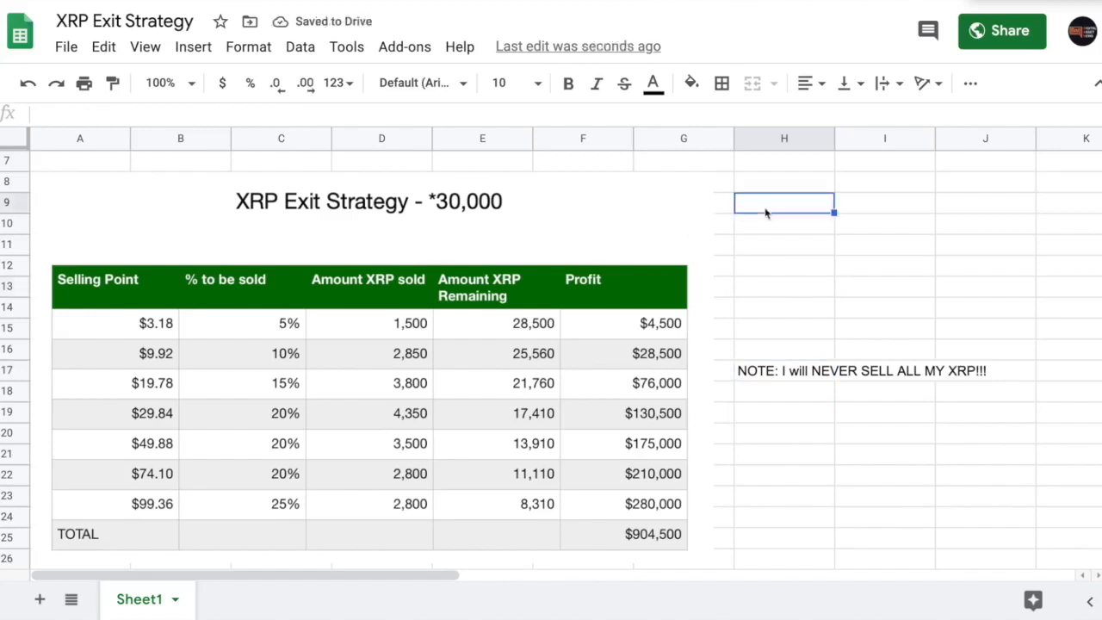
pyautogui.click(783, 244)
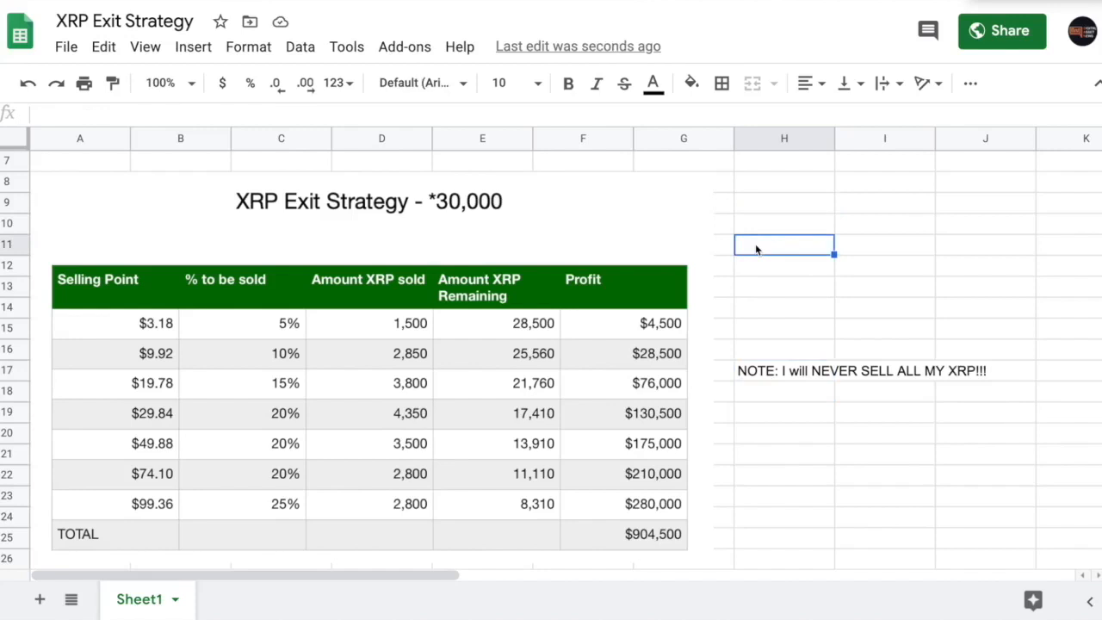
pyautogui.moveTo(787, 203)
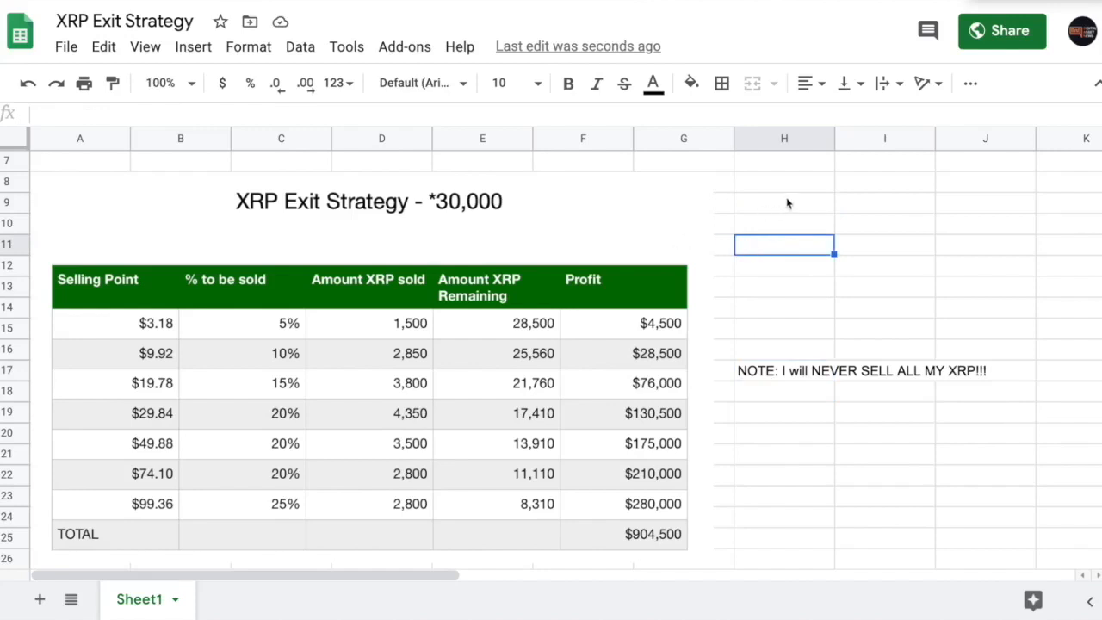
pyautogui.click(783, 180)
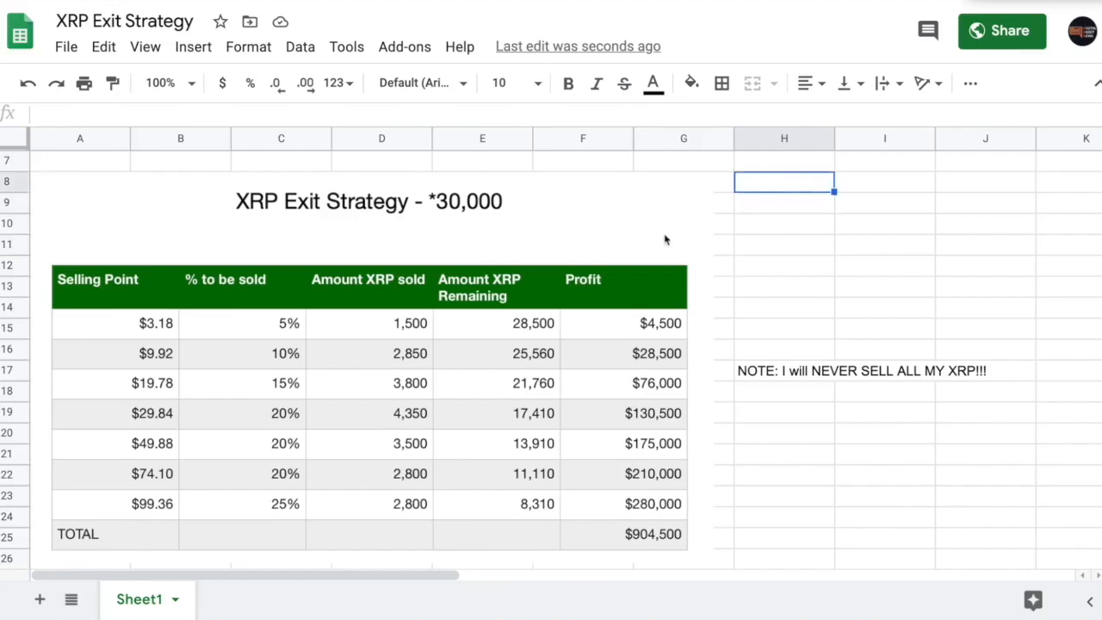
pyautogui.moveTo(122, 312)
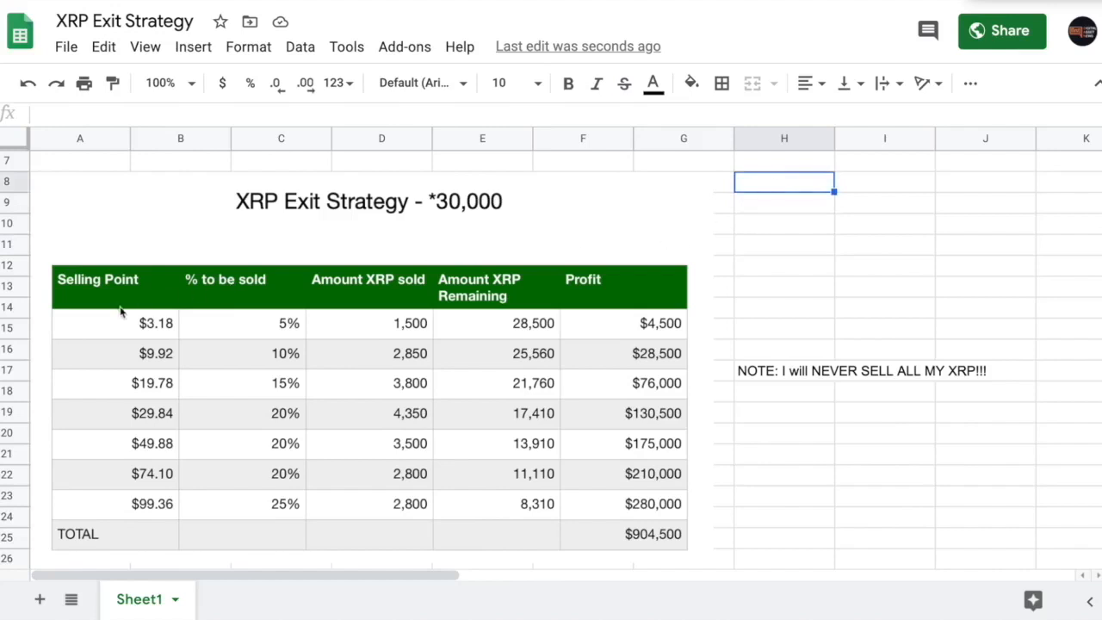
pyautogui.moveTo(144, 325)
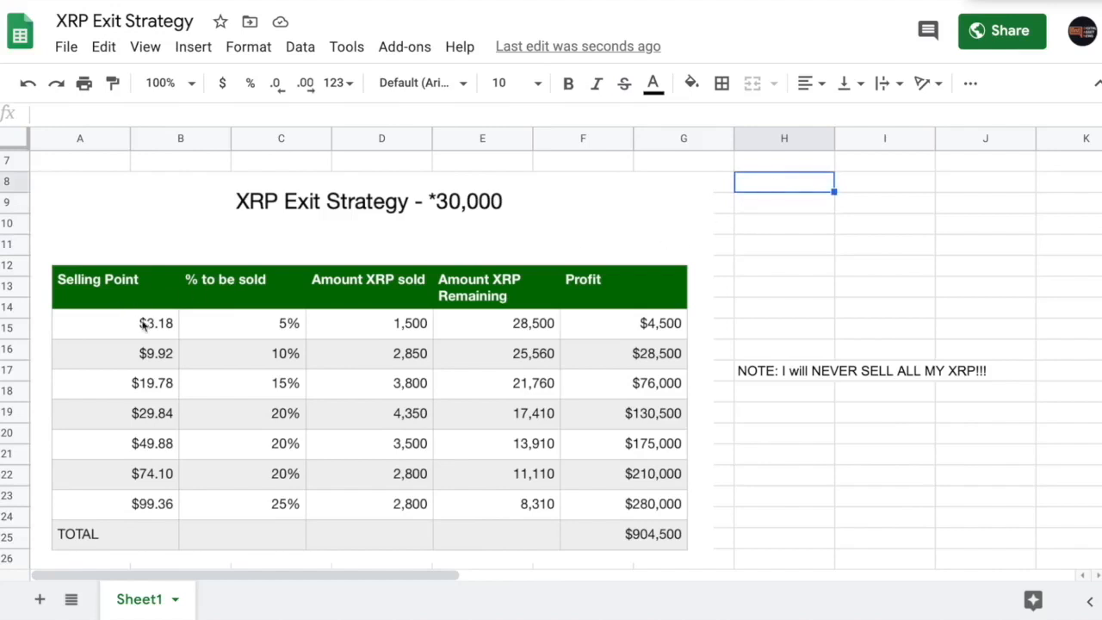
pyautogui.moveTo(148, 338)
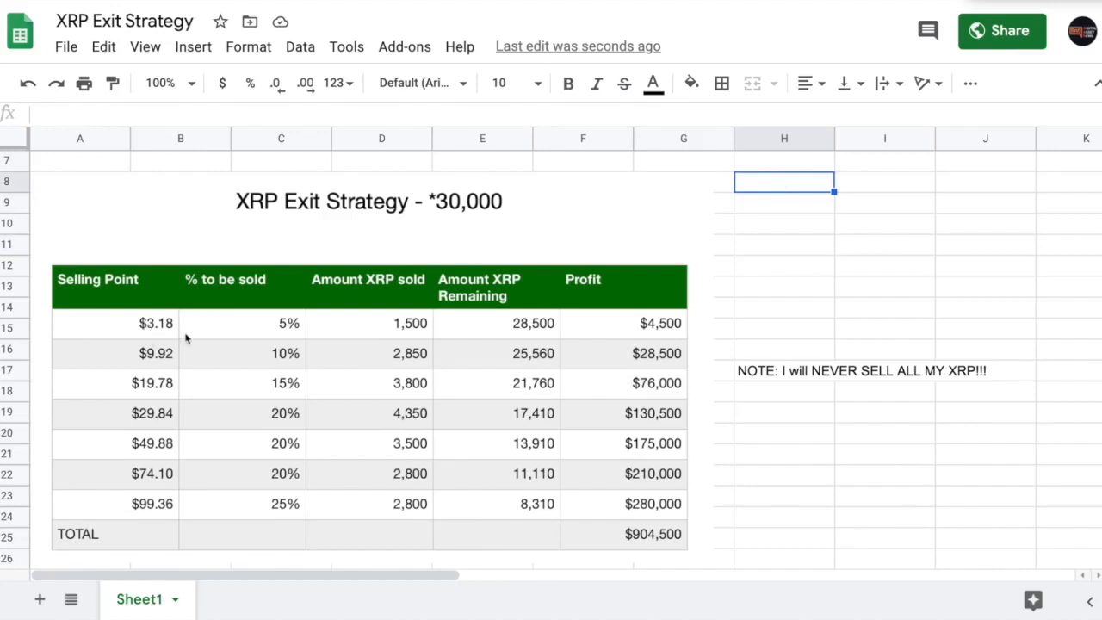
pyautogui.moveTo(301, 334)
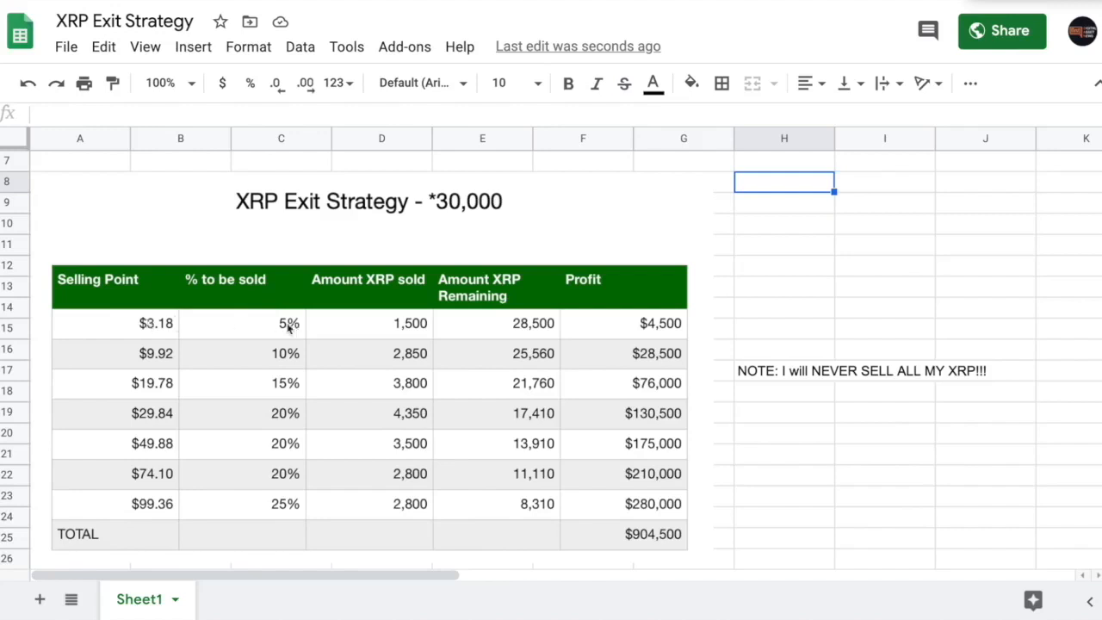
pyautogui.moveTo(348, 270)
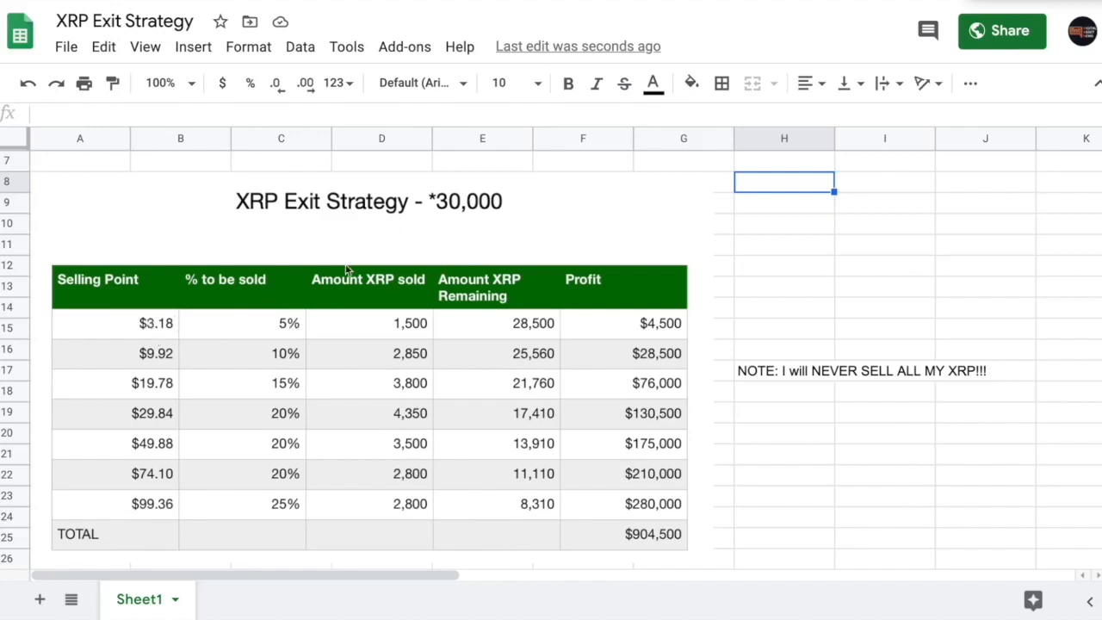
pyautogui.moveTo(301, 317)
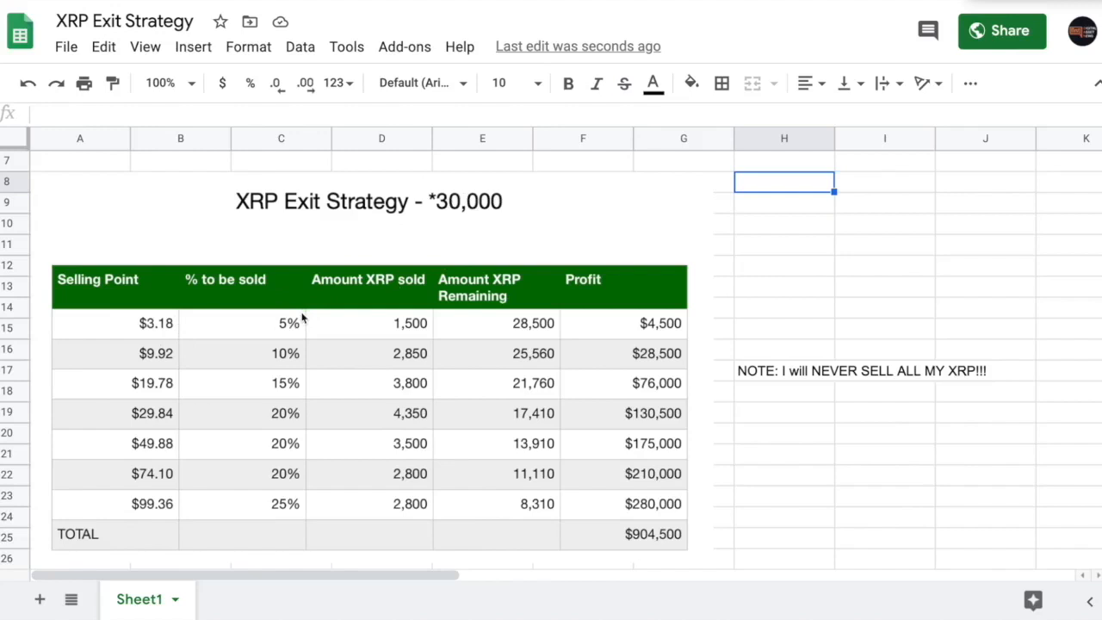
pyautogui.moveTo(420, 331)
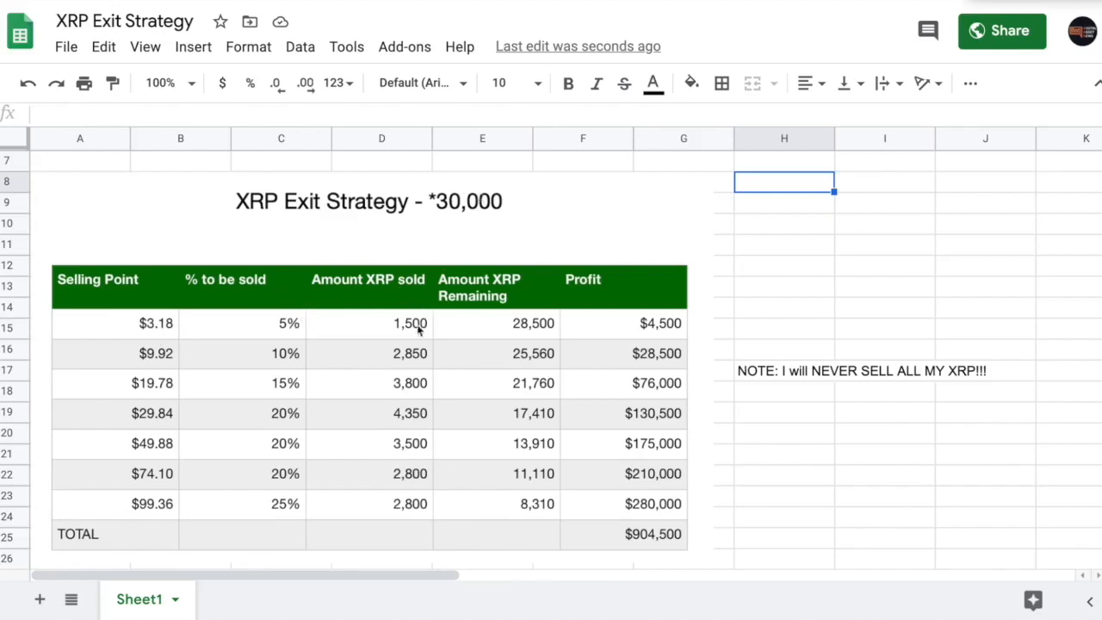
pyautogui.moveTo(653, 330)
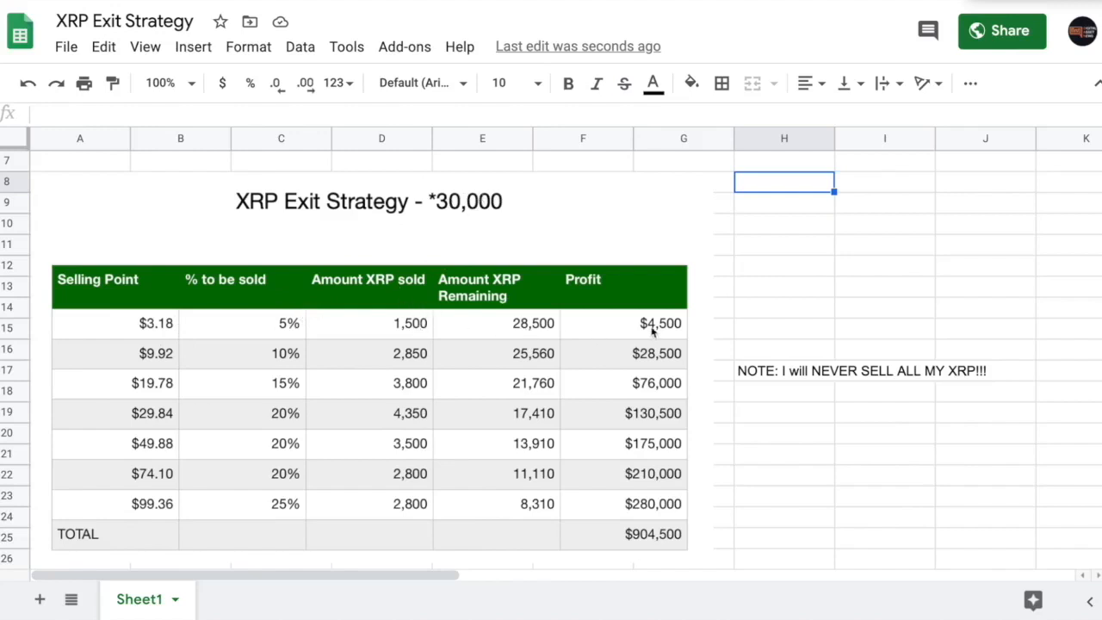
pyautogui.moveTo(663, 334)
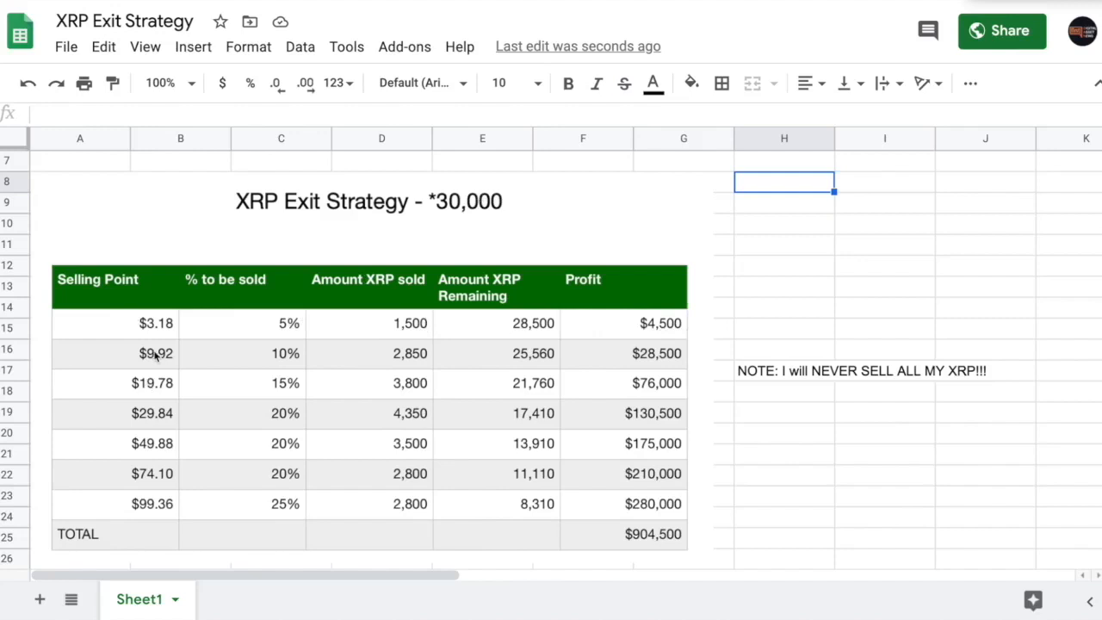
pyautogui.moveTo(162, 317)
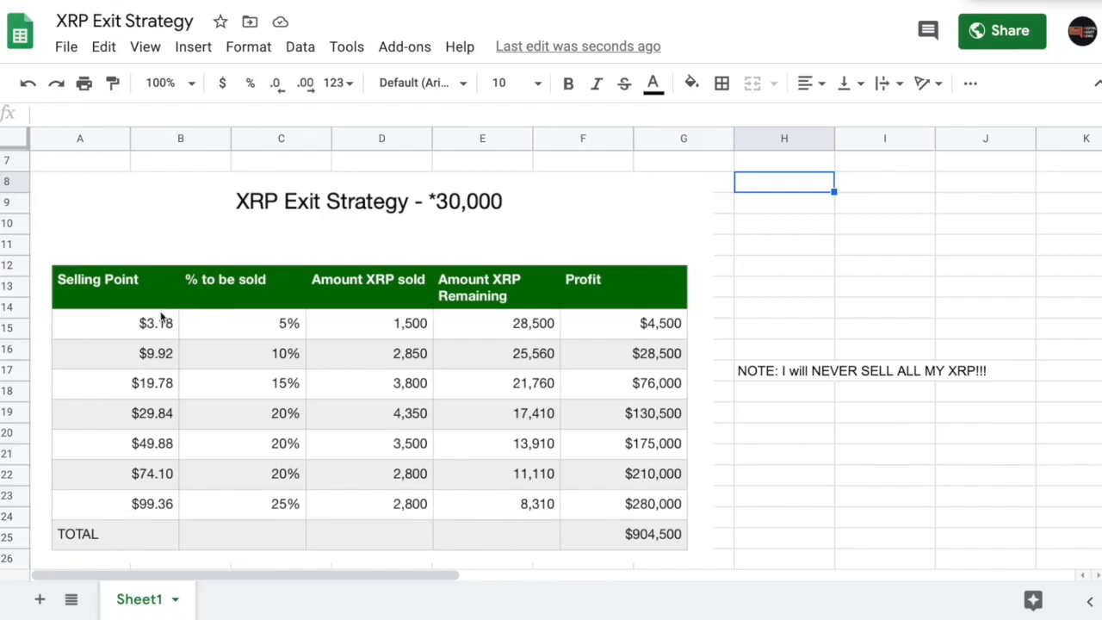
pyautogui.moveTo(155, 360)
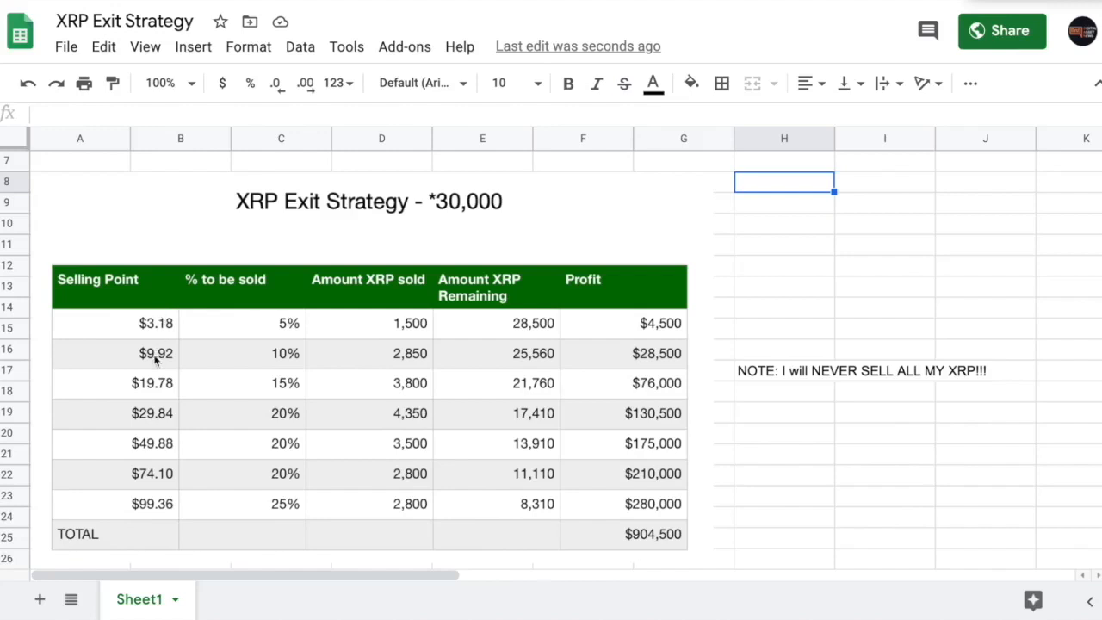
pyautogui.moveTo(274, 368)
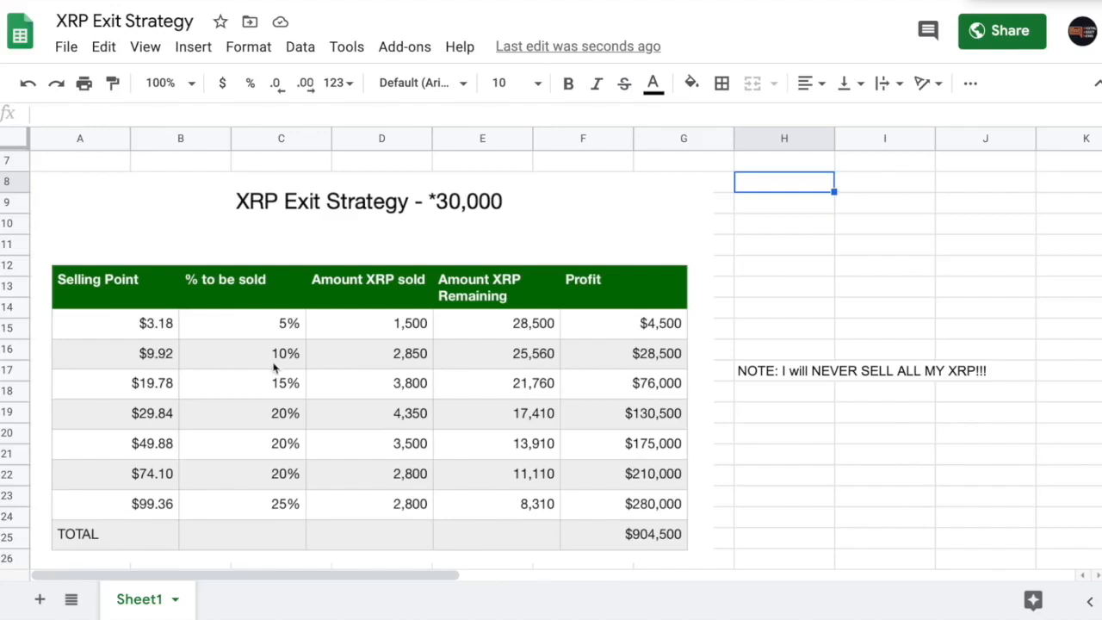
pyautogui.moveTo(537, 331)
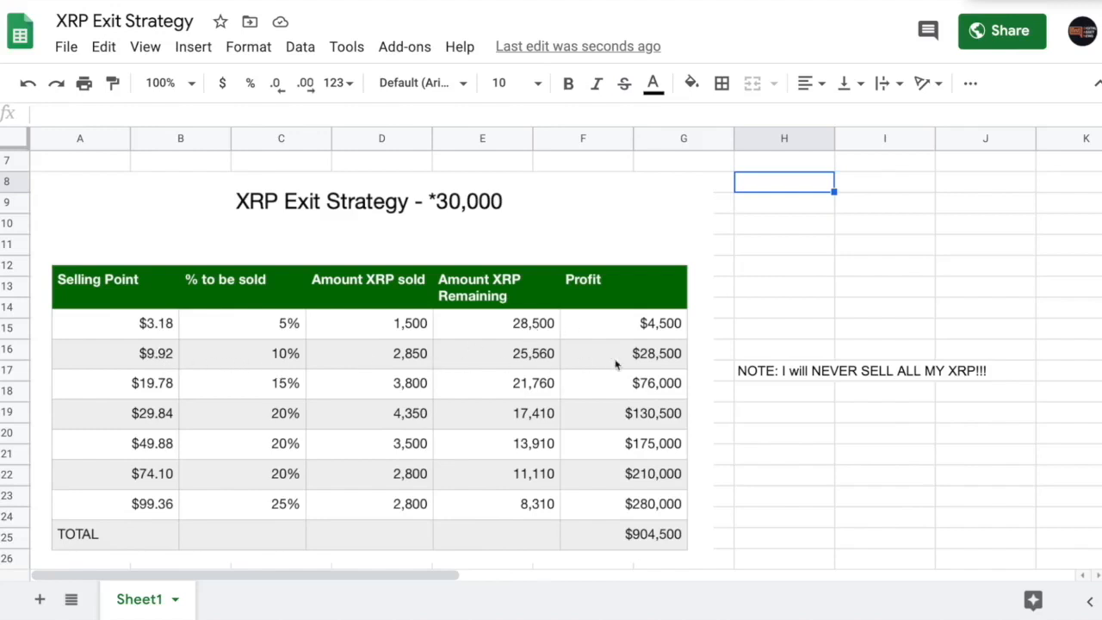
pyautogui.moveTo(587, 535)
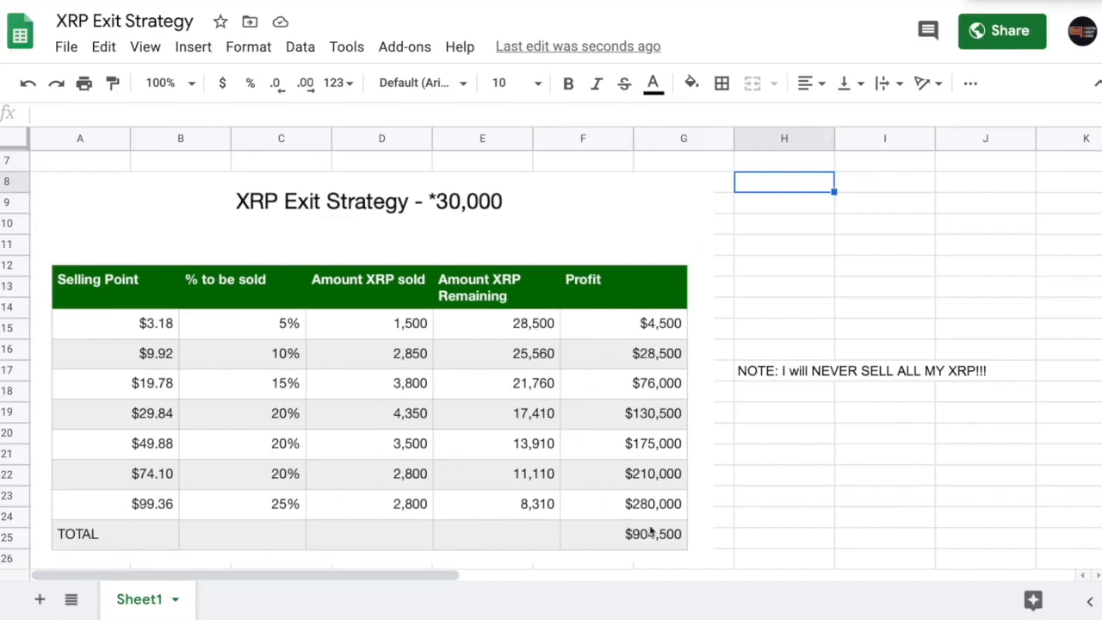
pyautogui.moveTo(320, 510)
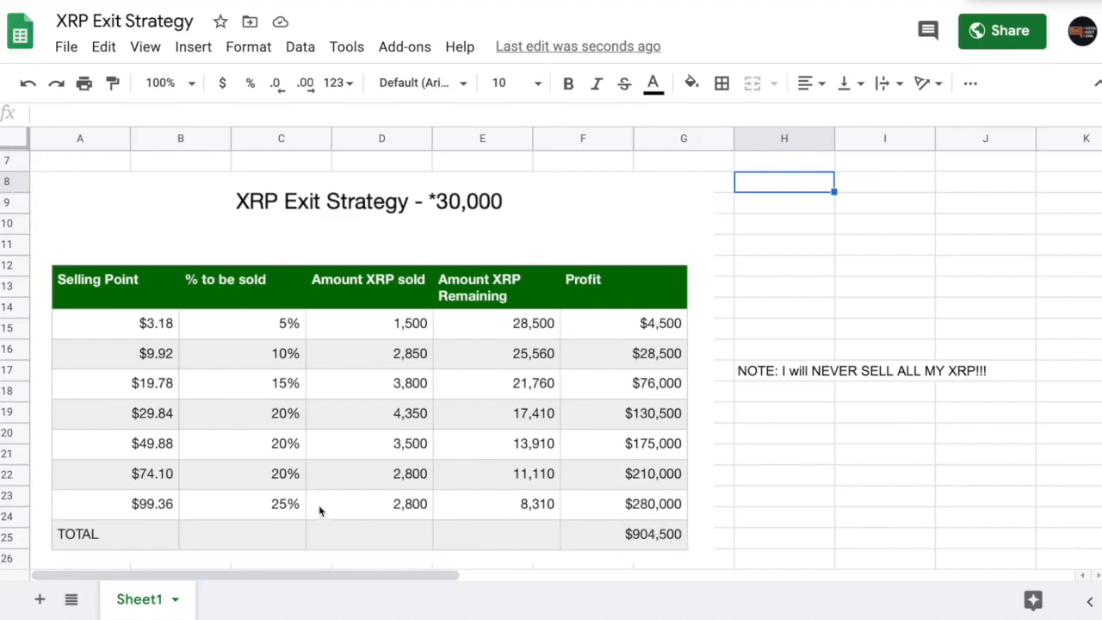
pyautogui.moveTo(136, 510)
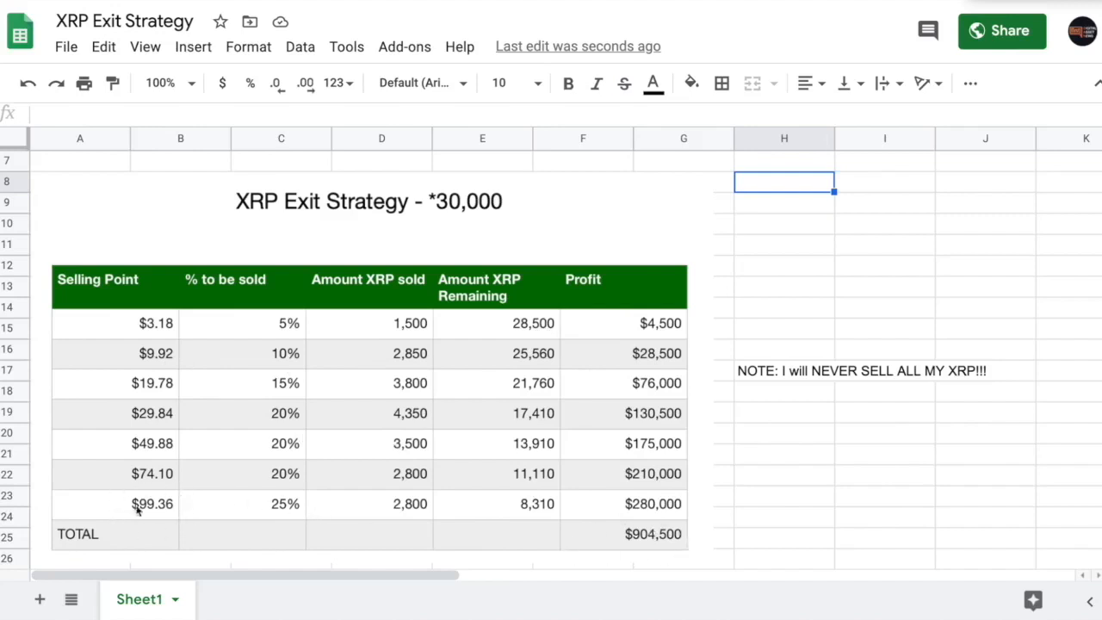
pyautogui.moveTo(175, 499)
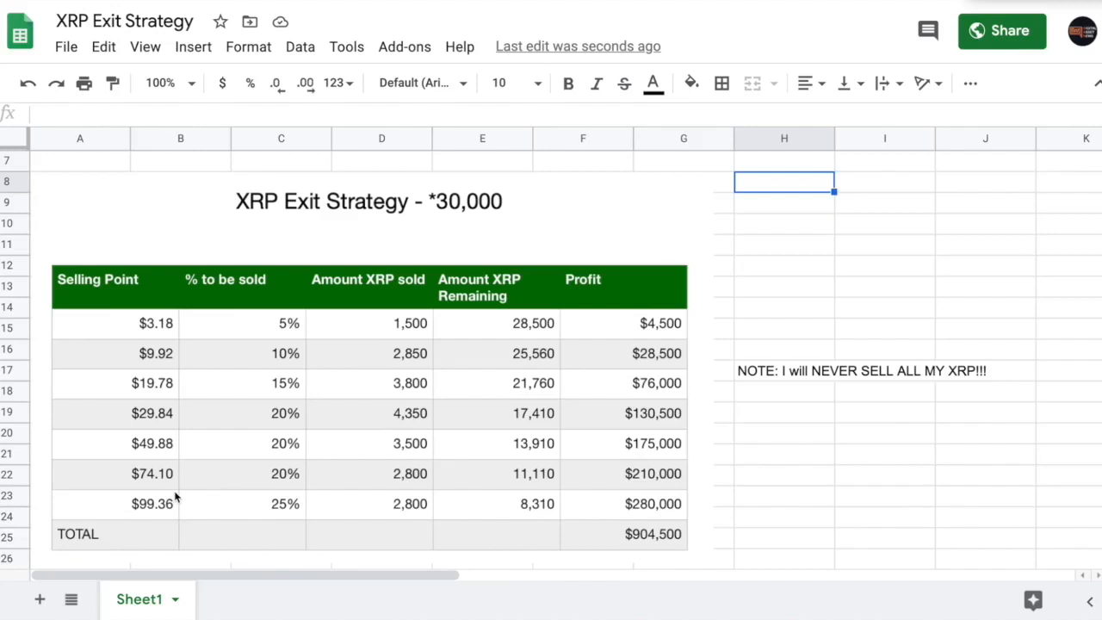
pyautogui.moveTo(186, 375)
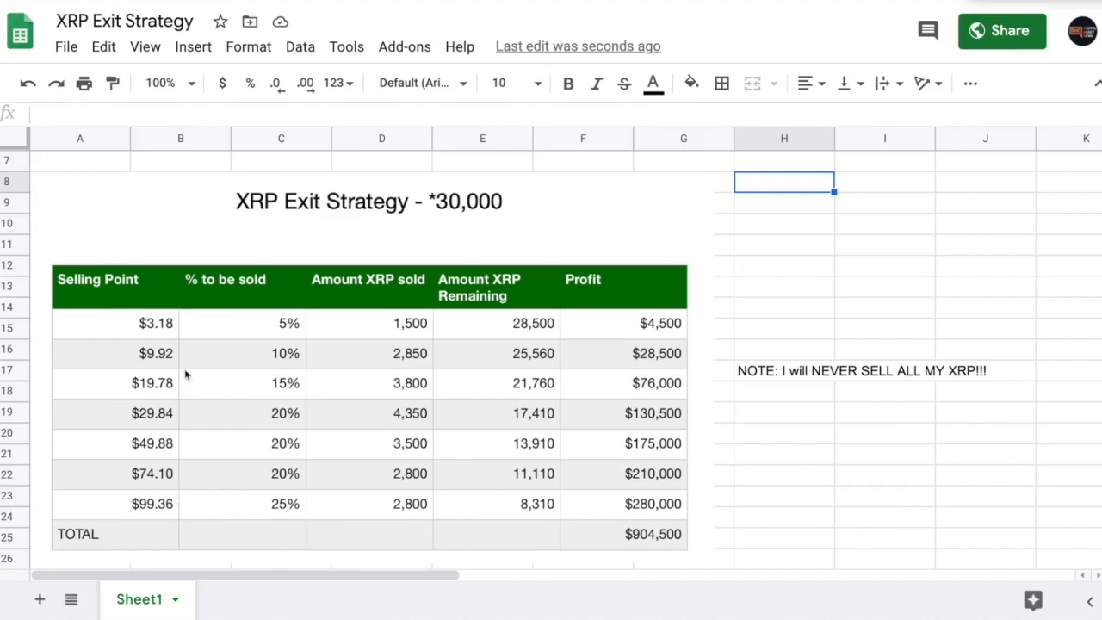
pyautogui.moveTo(158, 330)
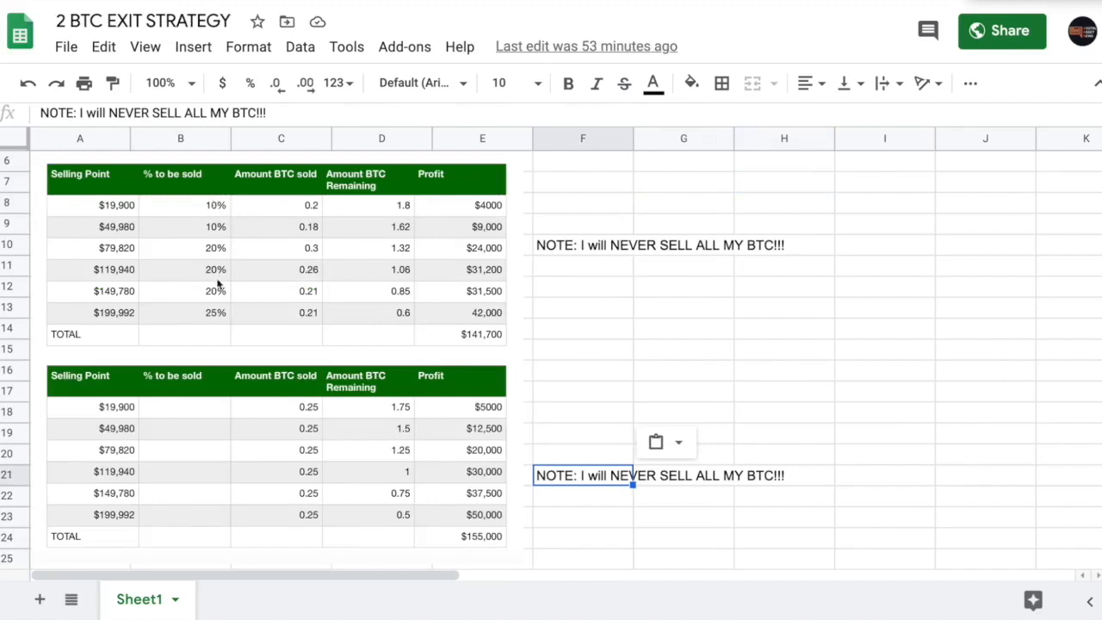
pyautogui.moveTo(217, 249)
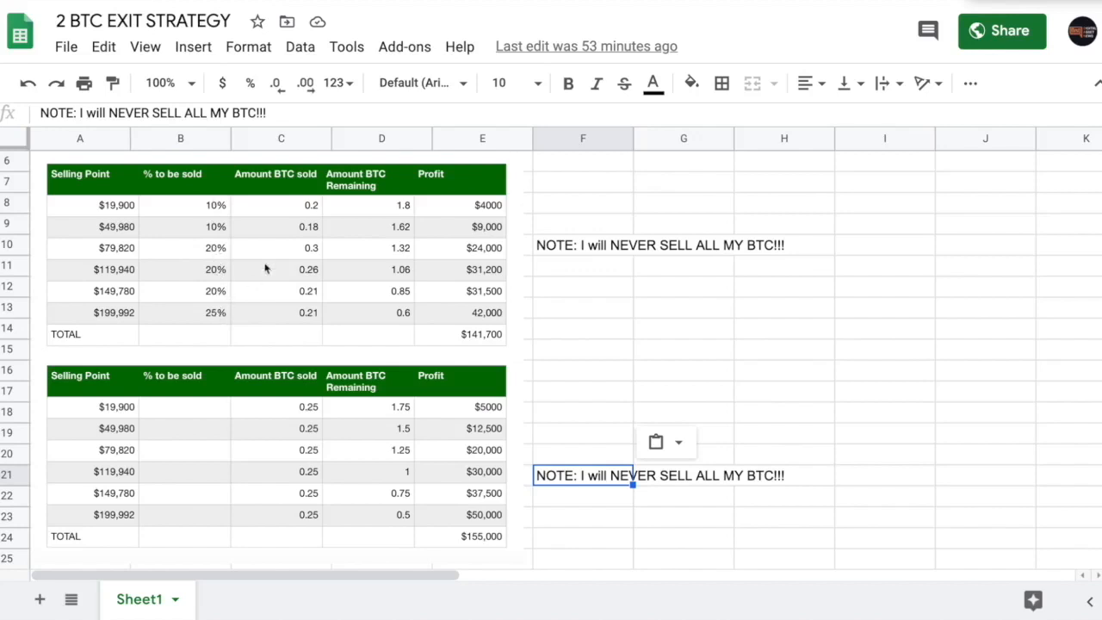
pyautogui.moveTo(289, 203)
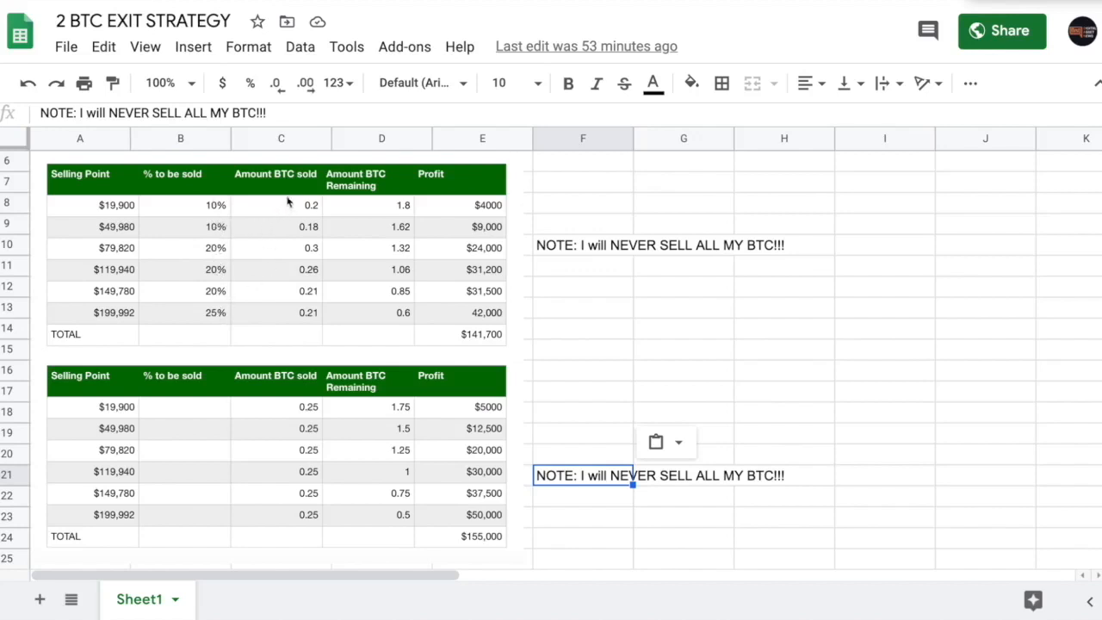
pyautogui.moveTo(220, 212)
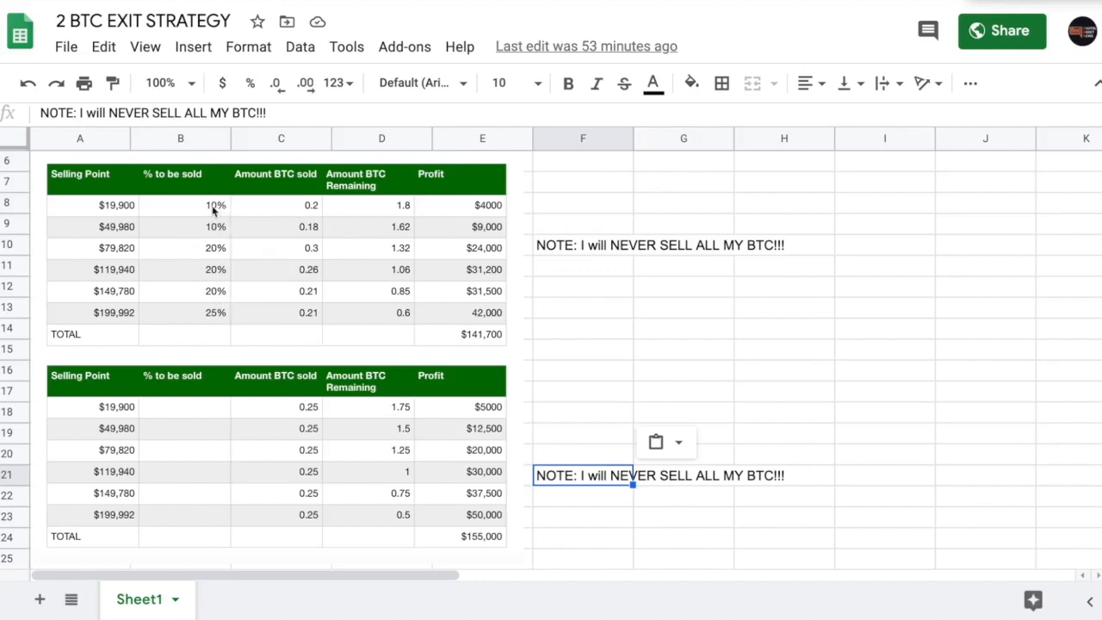
pyautogui.moveTo(410, 205)
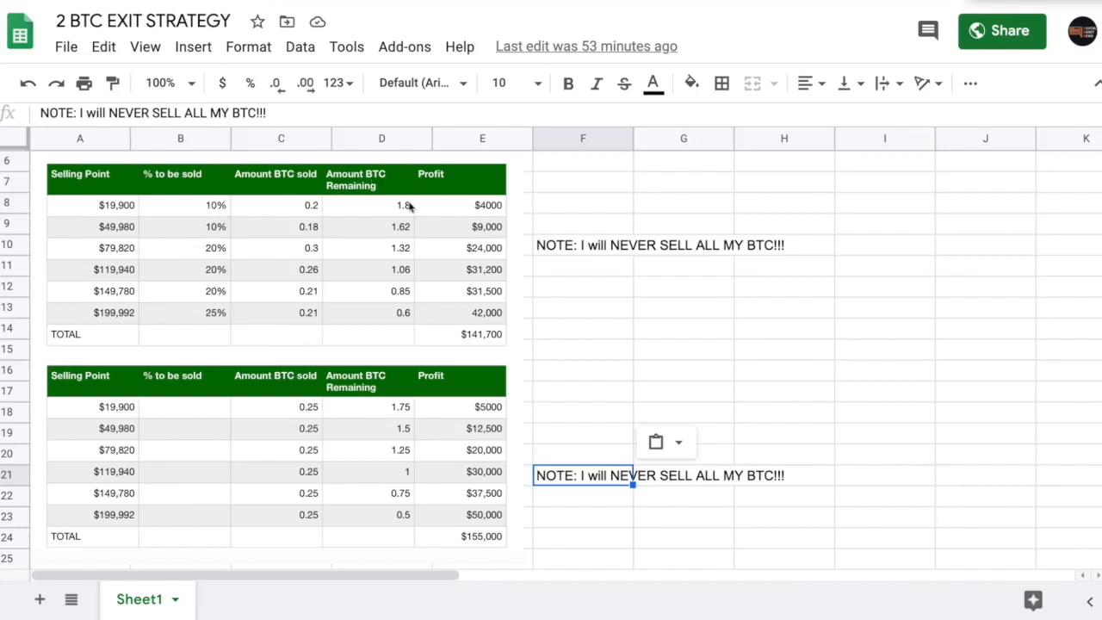
# - Scroll up to the 'BTC Exit Strategy - *2 BTC' title above the first selling table
pyautogui.scroll(3)
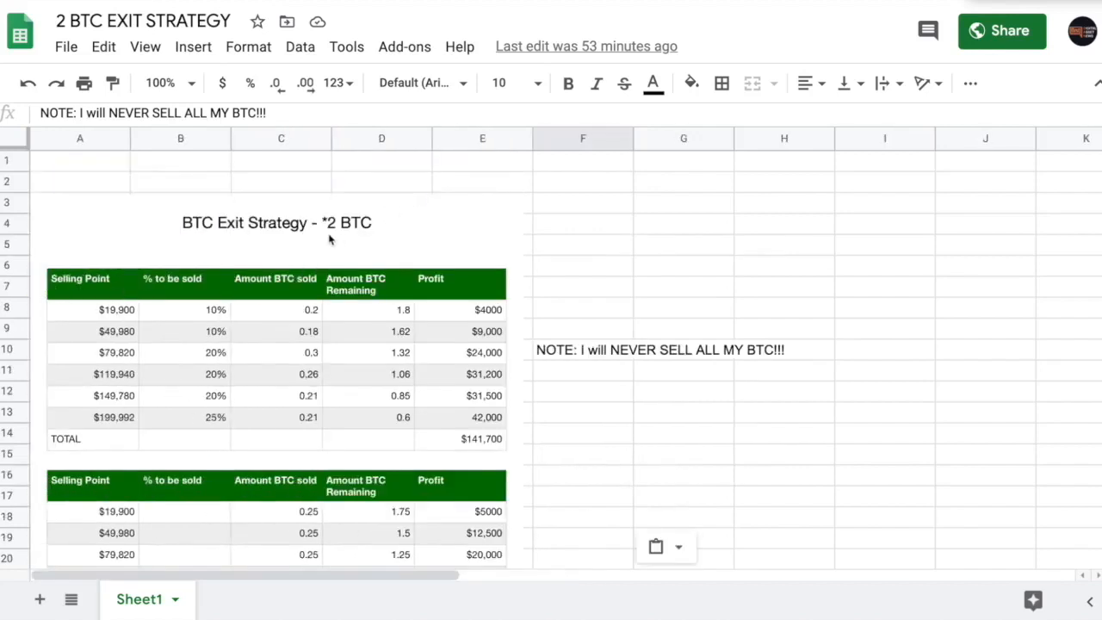